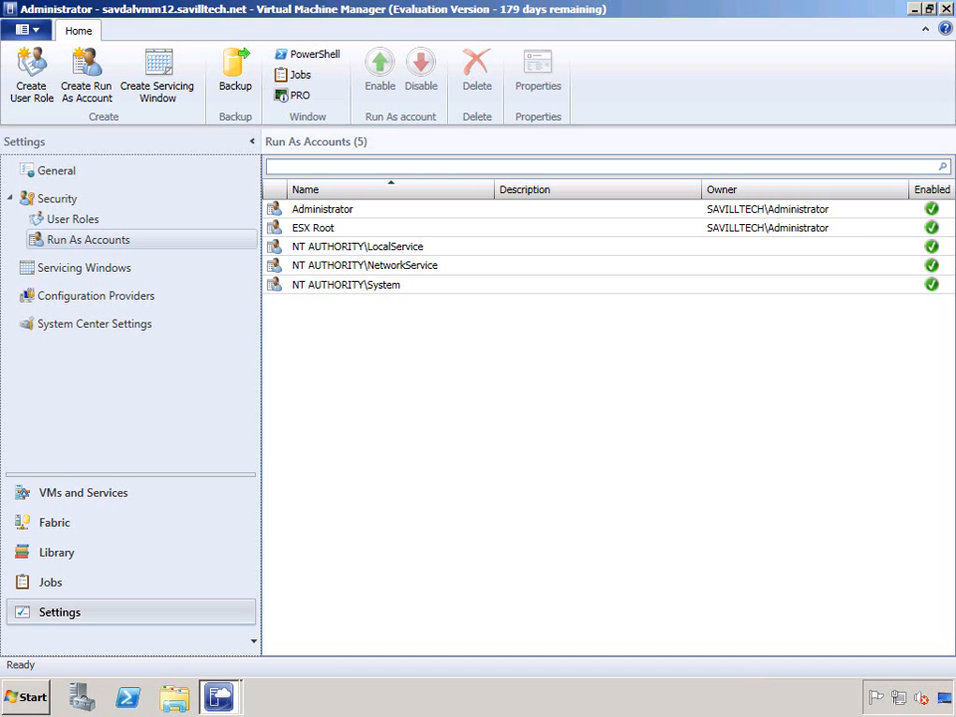
mouse_move(514, 446)
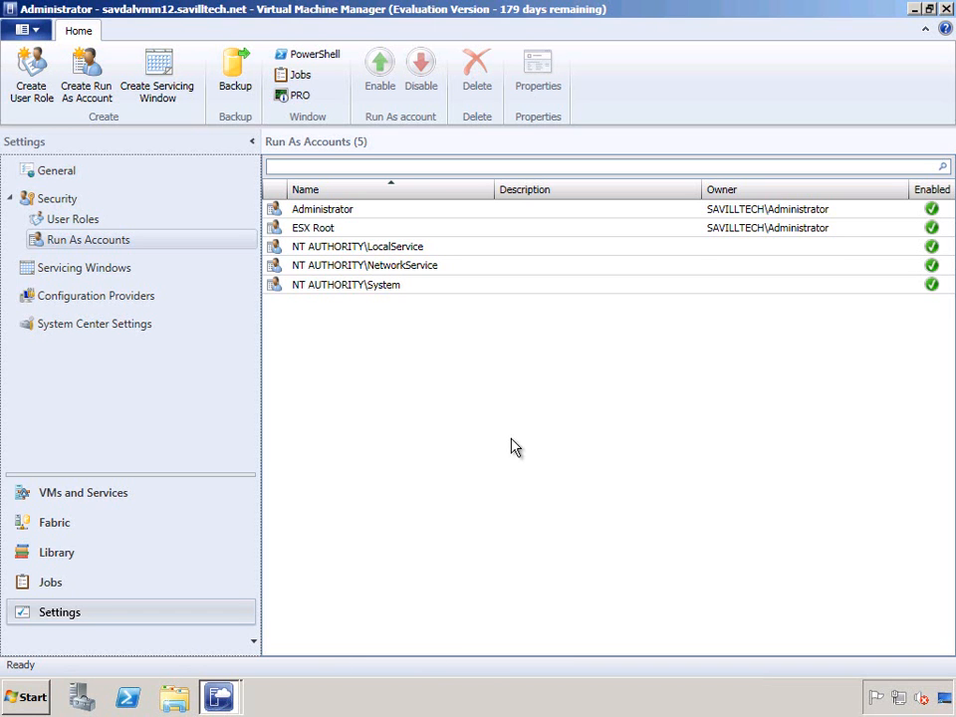
mouse_move(675, 200)
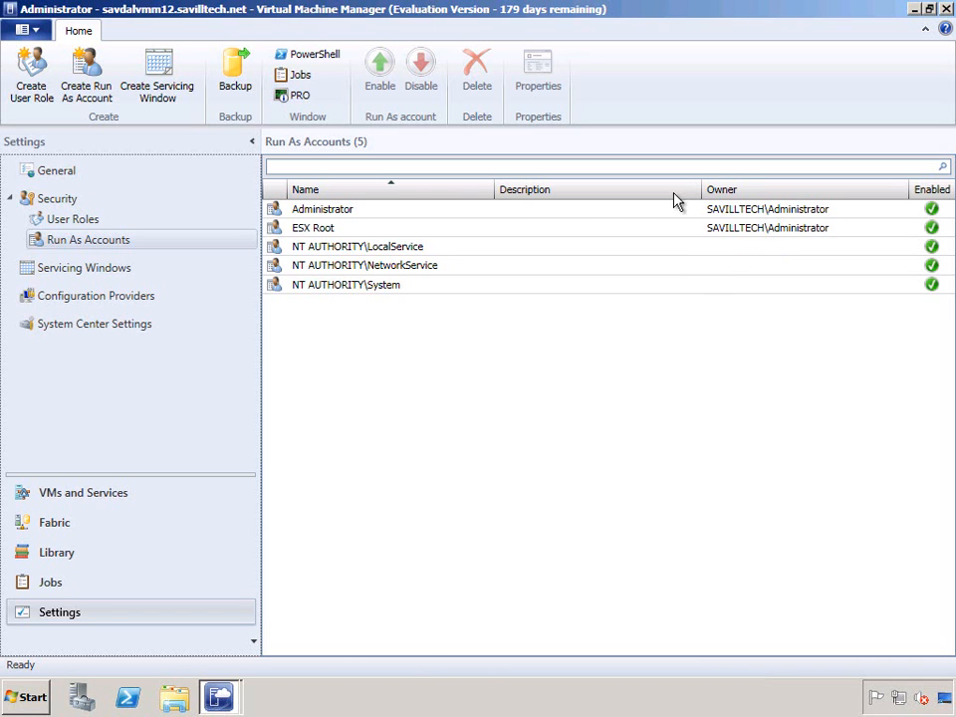
mouse_move(339, 231)
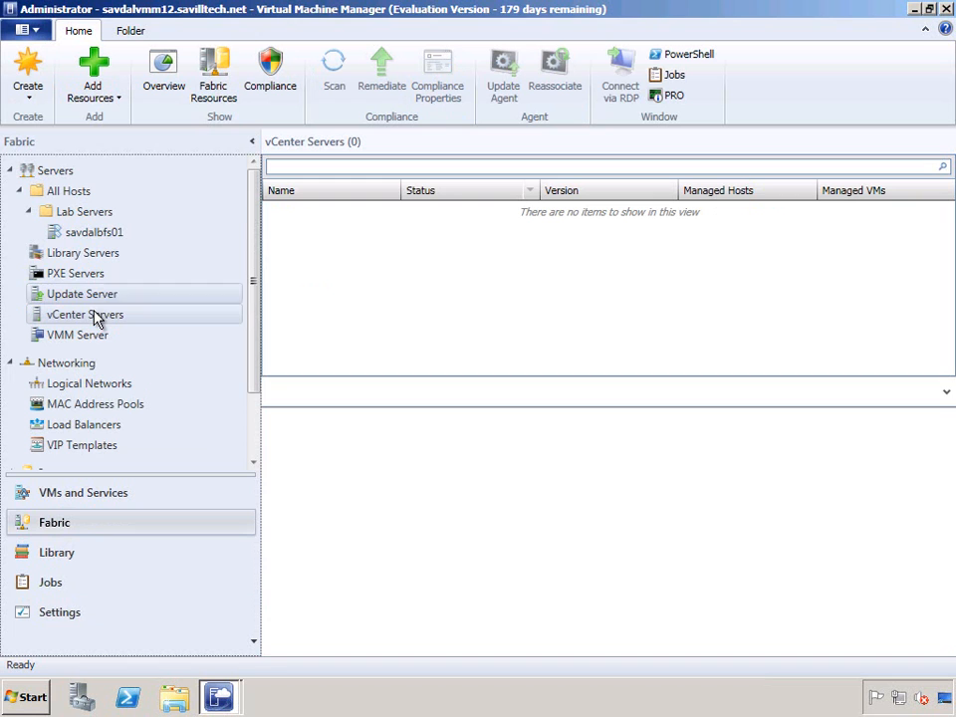
Start adding a VMware vCenter server named savdalvc41.savilltech.net
right_click(84, 315)
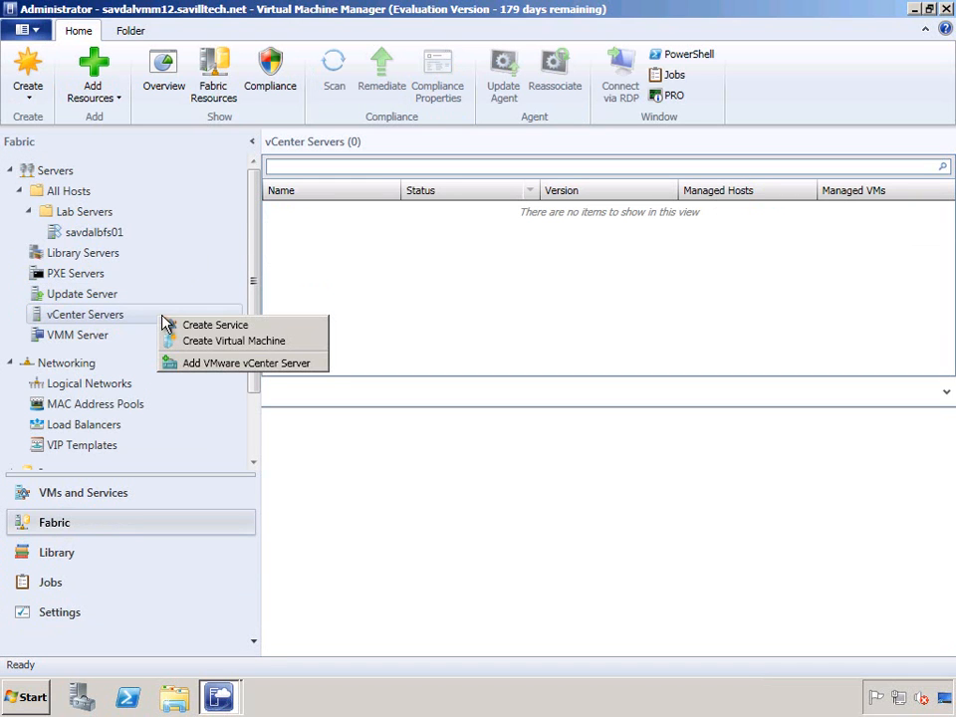
mouse_move(239, 362)
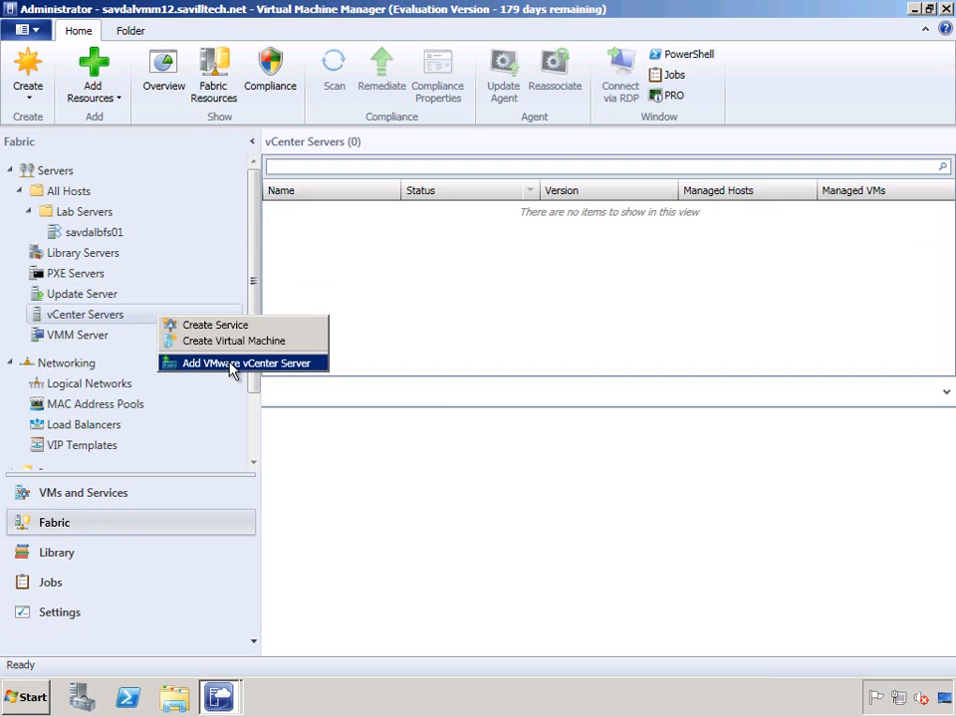
left_click(247, 362)
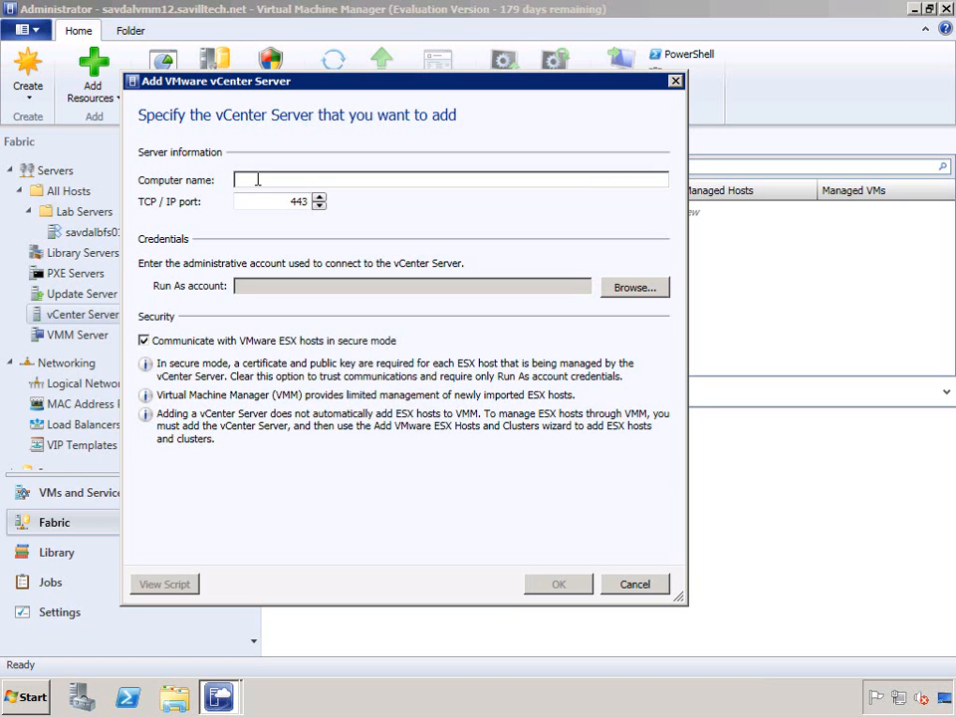
type("savdalvc41.sav")
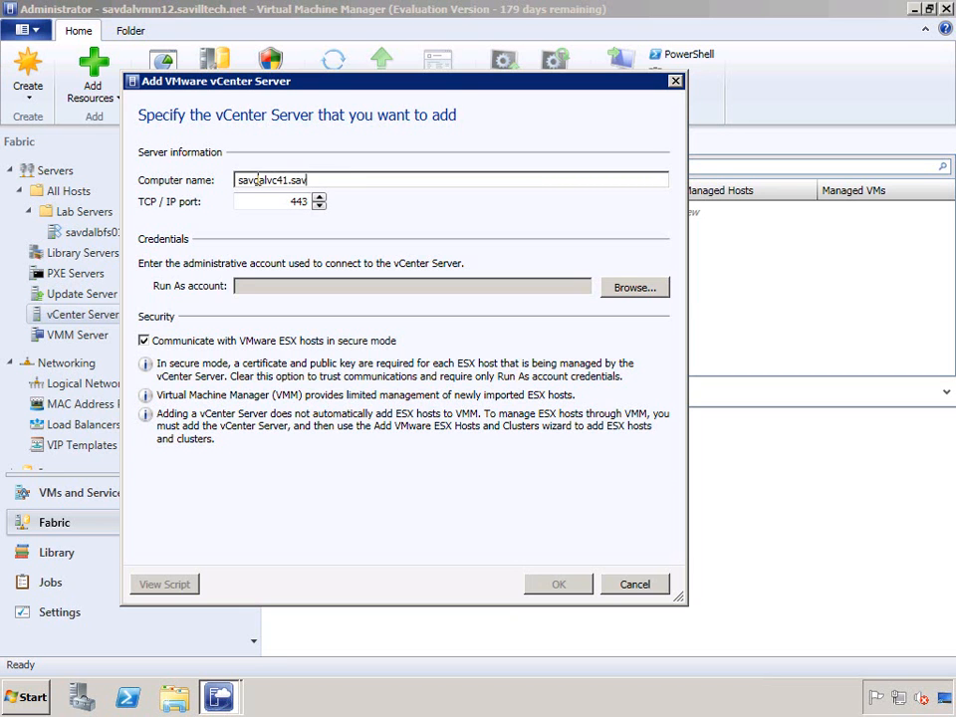
type("illtech.net")
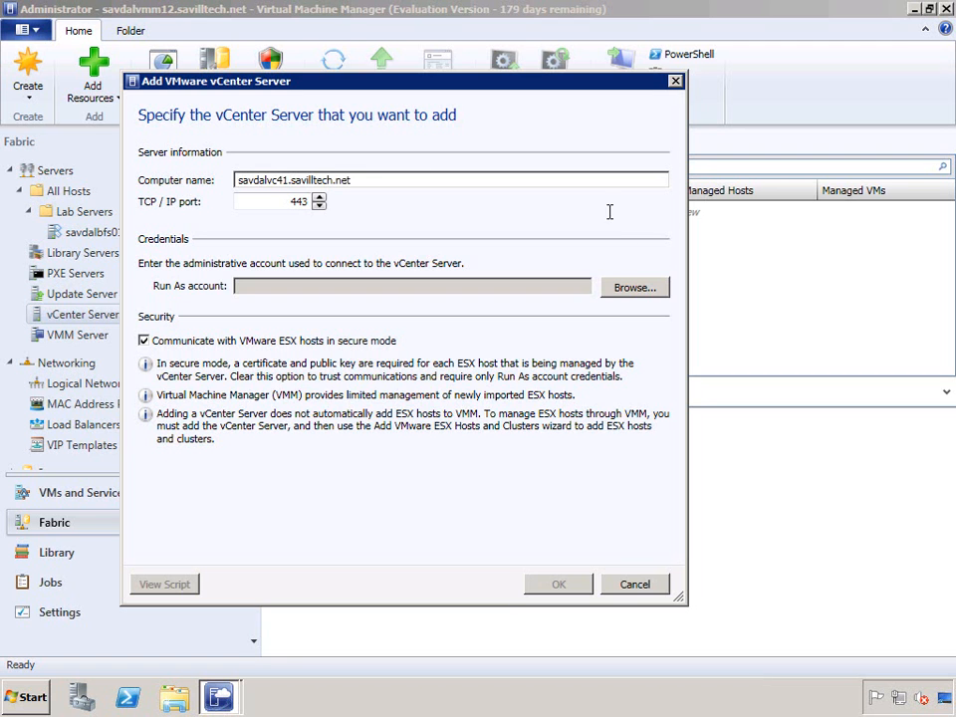
Use the Administrator Run As account on port 443 with secure mode off, and confirm
left_click(633, 287)
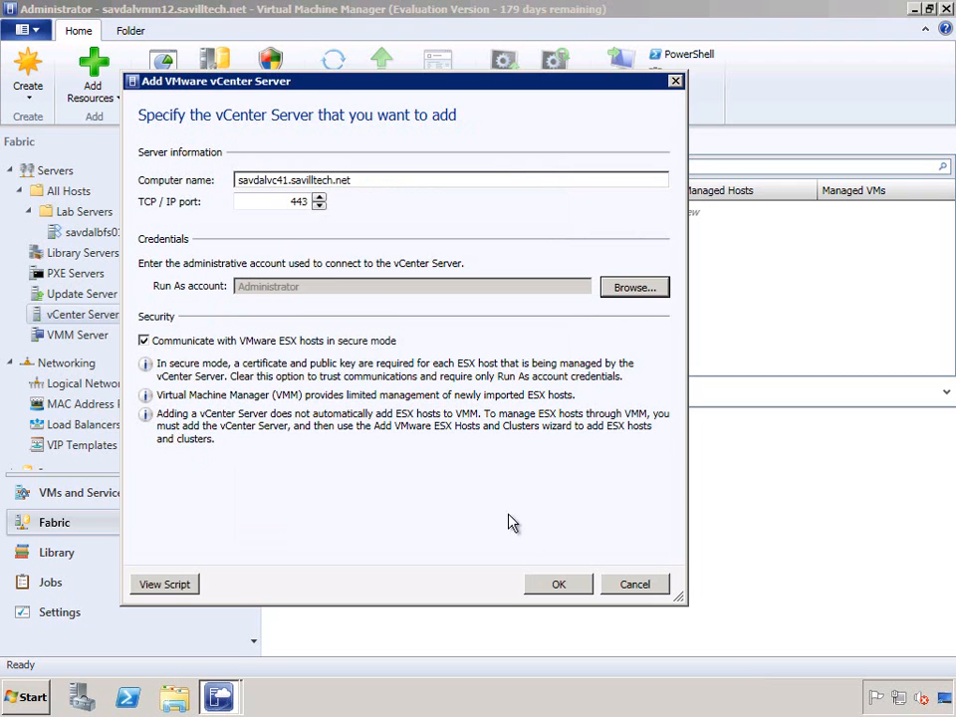
left_click(144, 341)
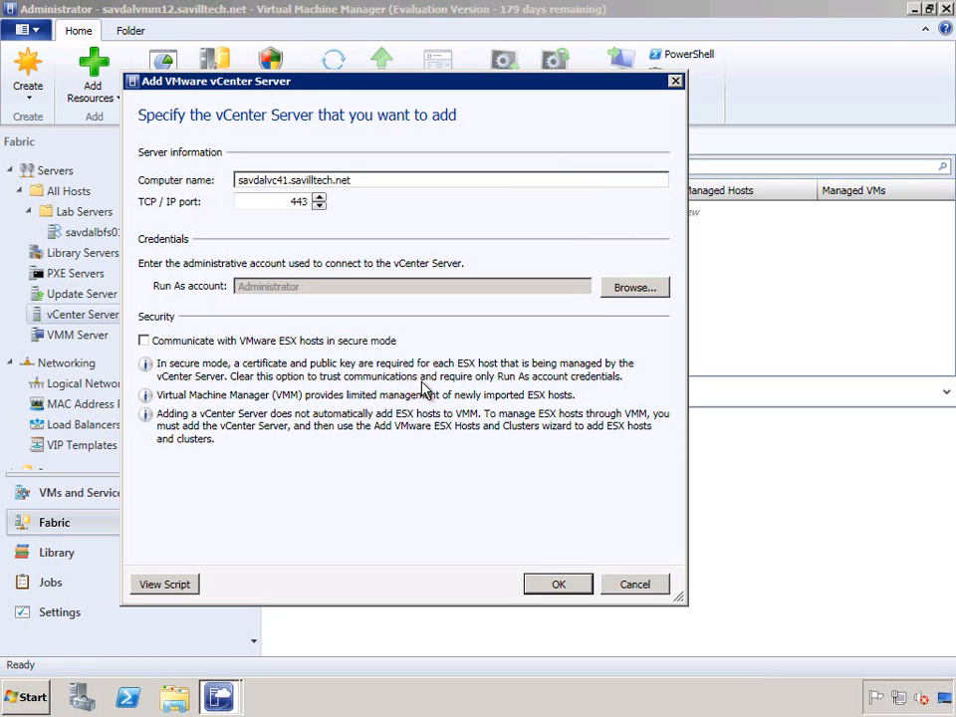
left_click(558, 583)
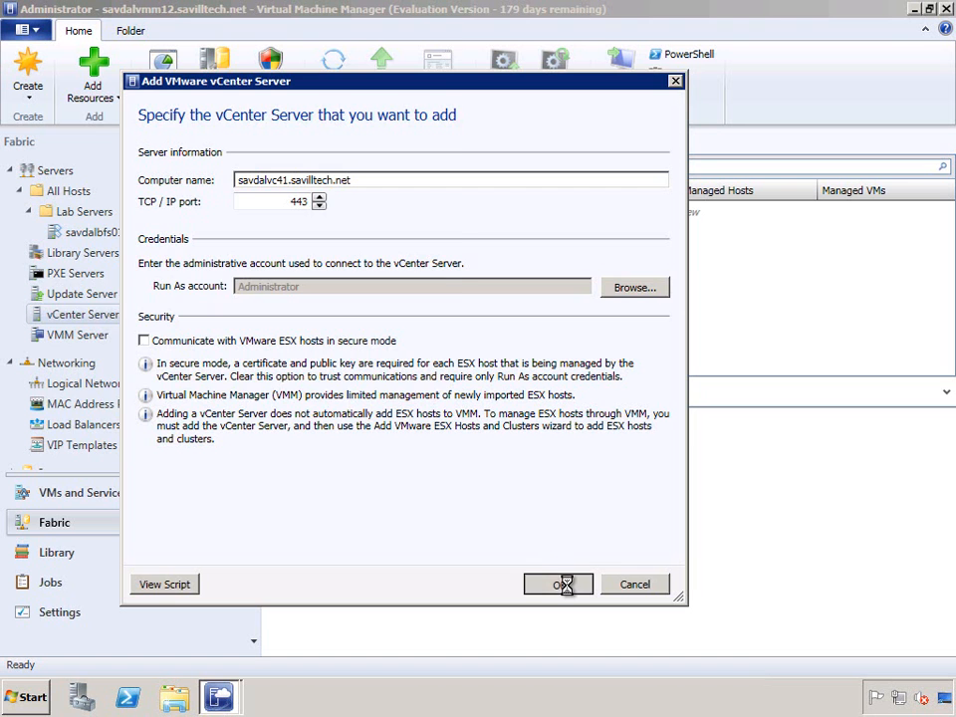
Import the vCenter certificate so savdalvc41.savilltech.net shows Responding, version 4.1.0
left_click(557, 583)
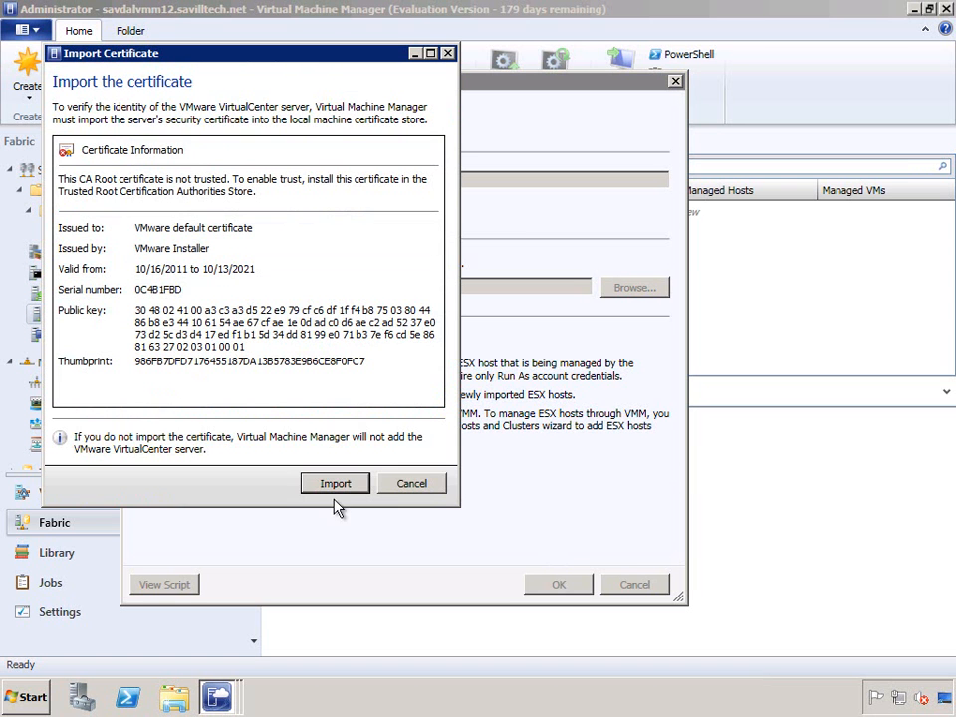
left_click(334, 484)
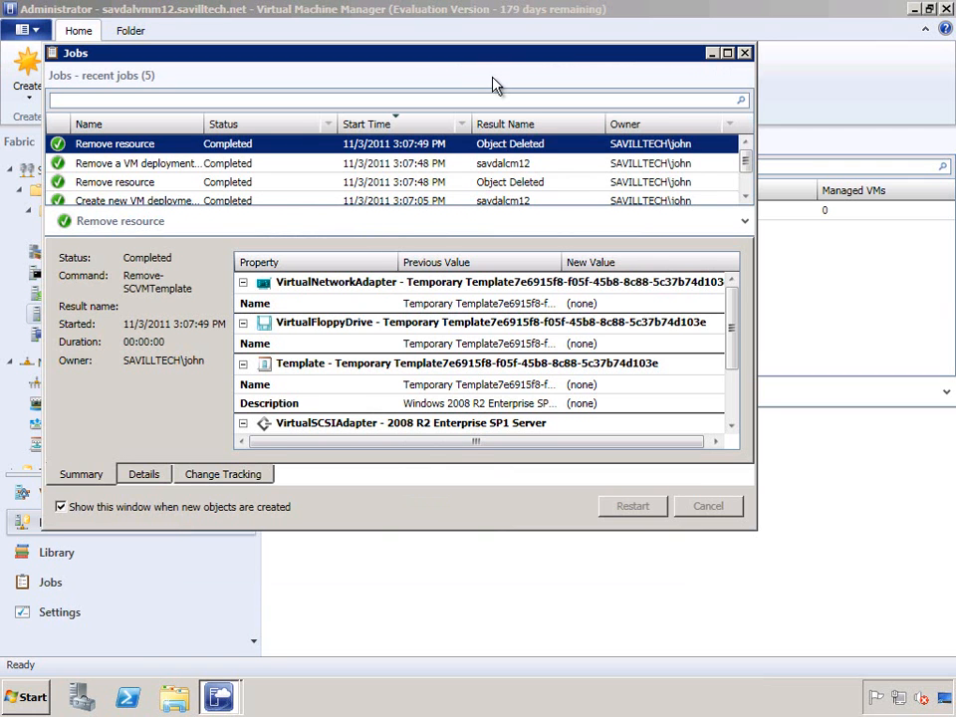
mouse_move(749, 58)
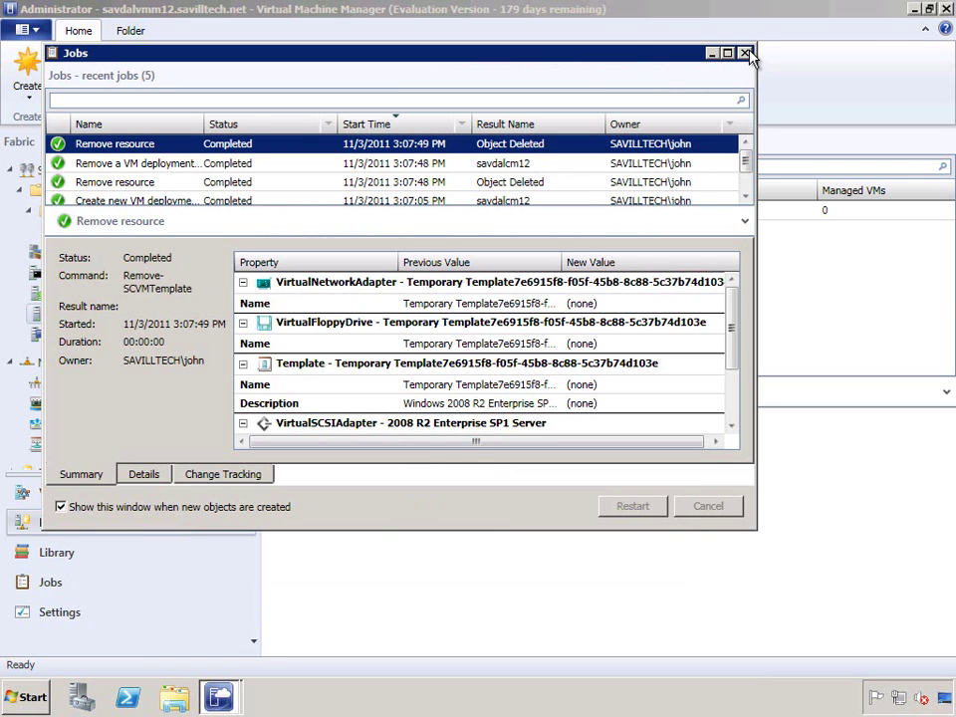
left_click(745, 52)
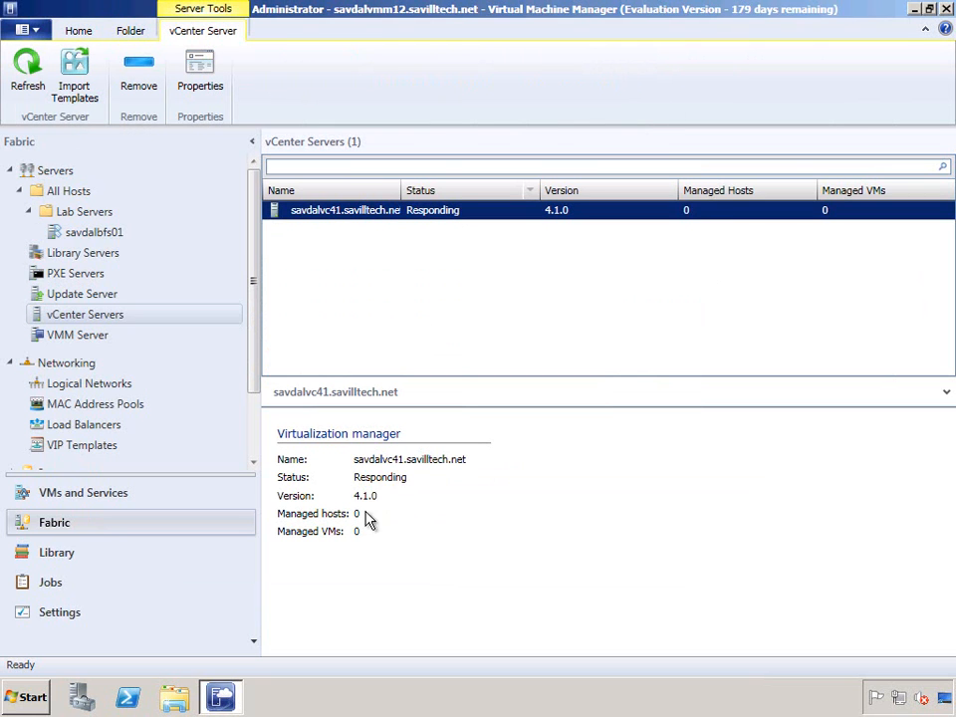
mouse_move(381, 478)
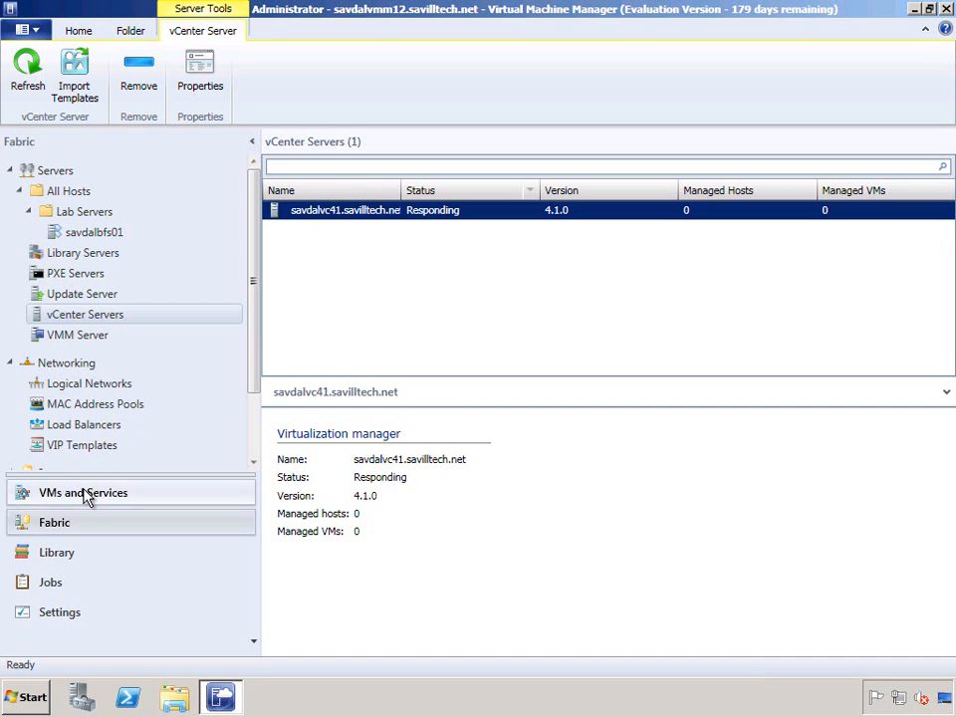
Begin adding ESX hosts to Lab Servers using the ESX Root run-as account
left_click(84, 492)
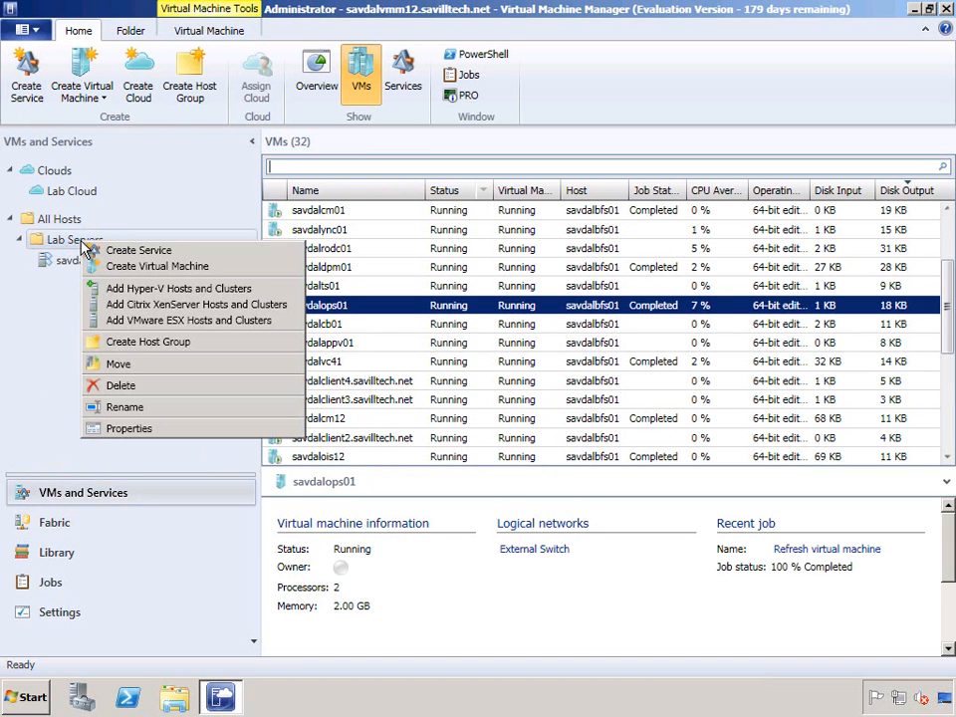
mouse_move(196, 302)
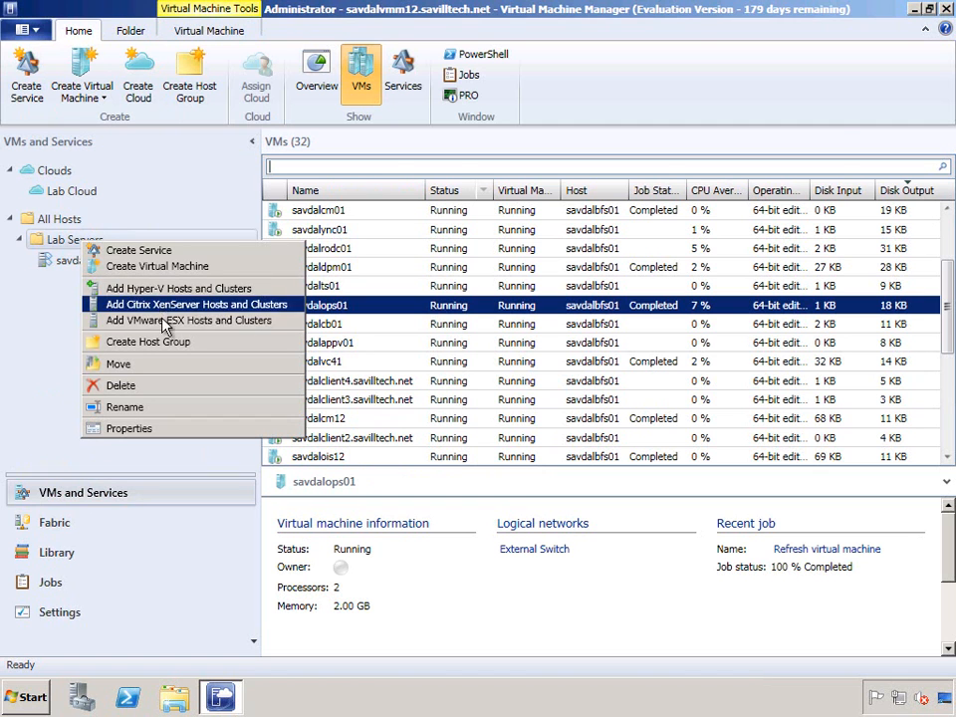
left_click(190, 318)
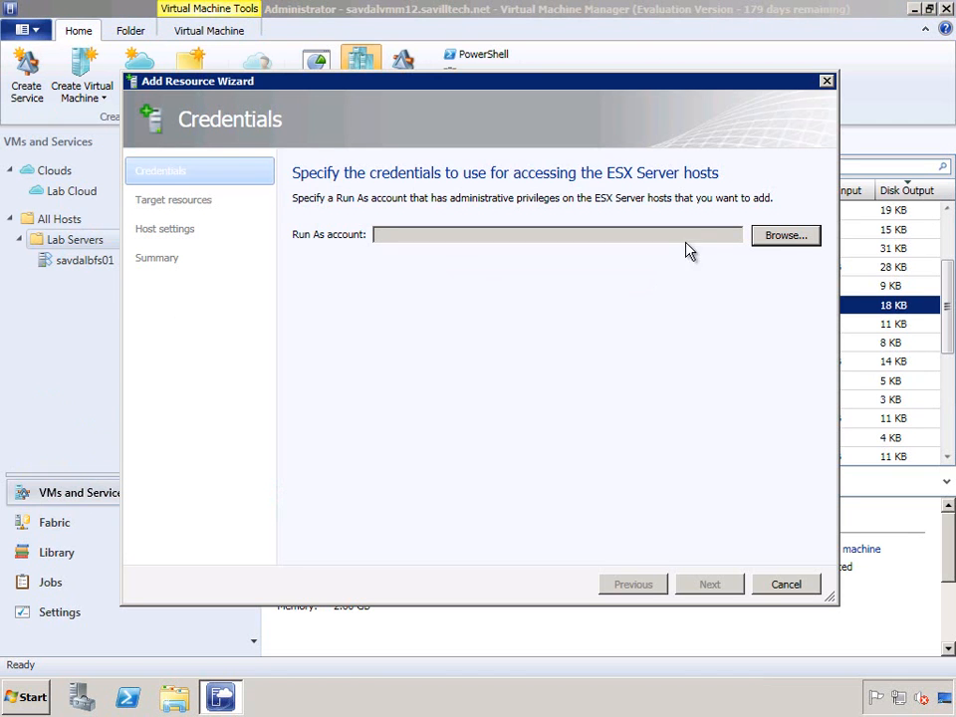
left_click(785, 235)
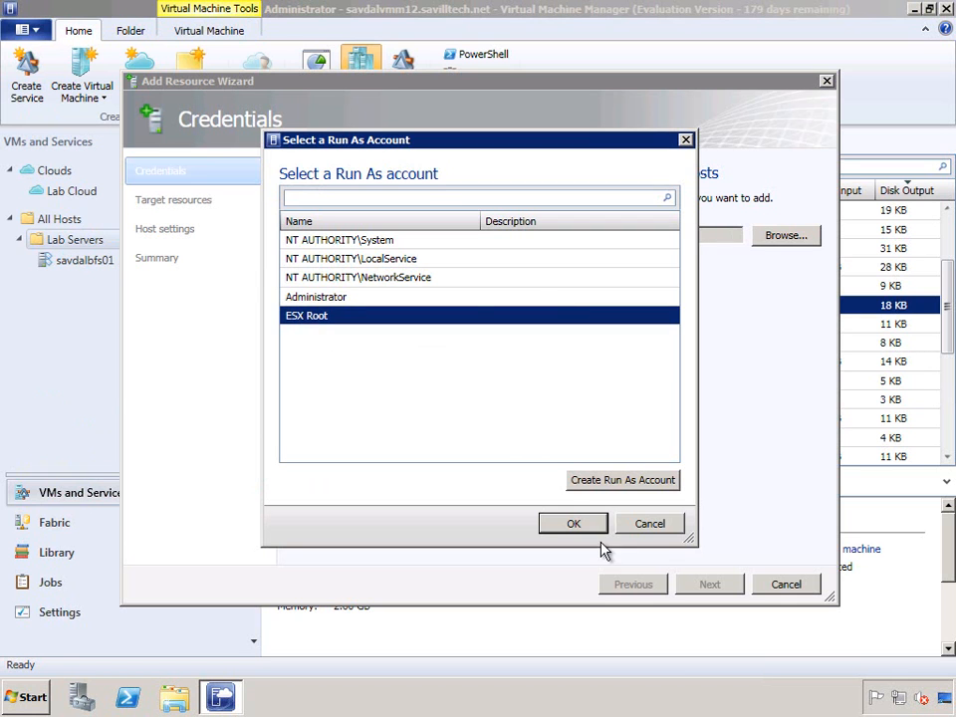
left_click(574, 522)
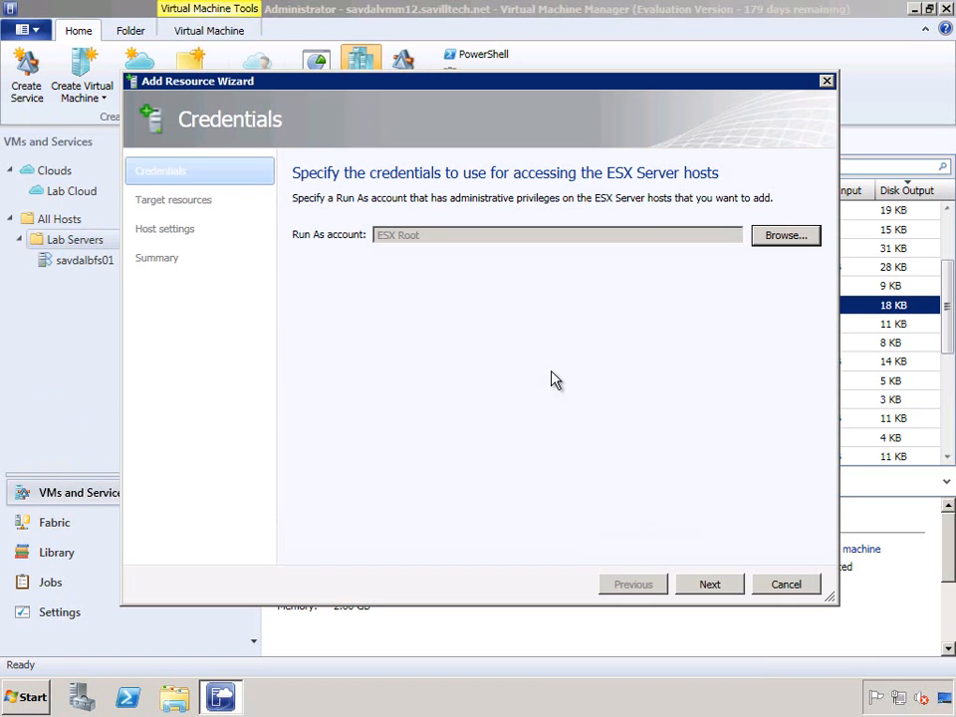
mouse_move(667, 593)
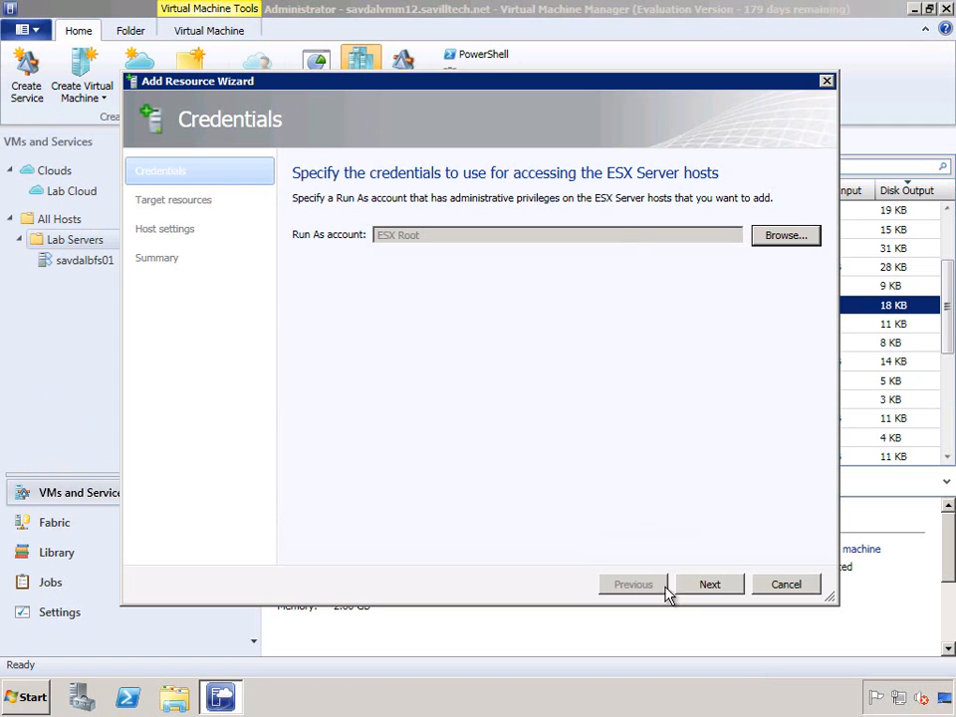
left_click(709, 583)
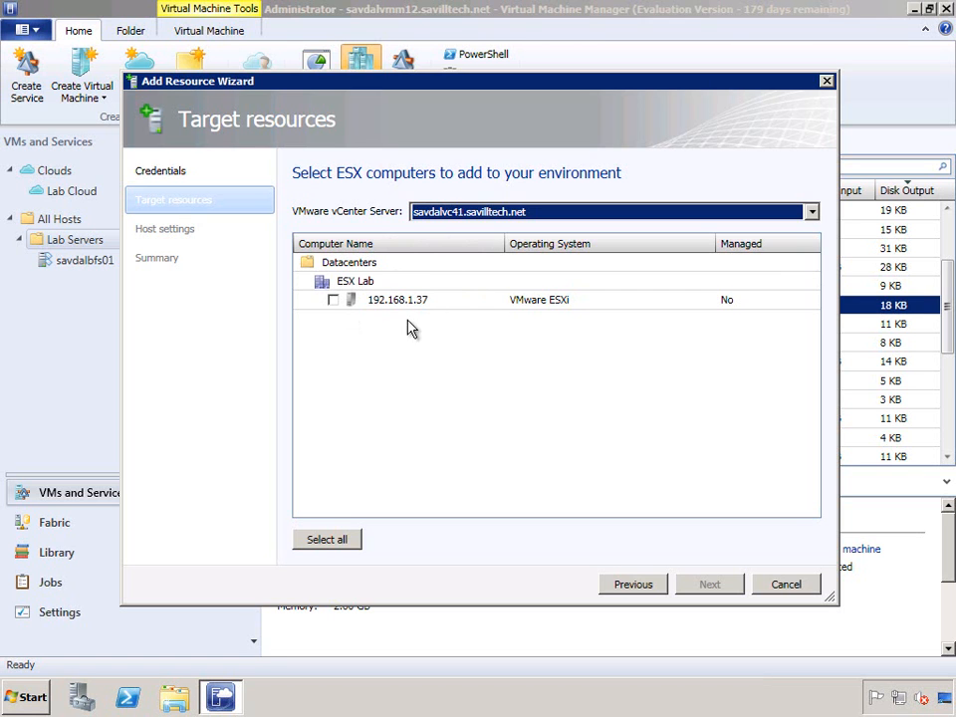
mouse_move(522, 310)
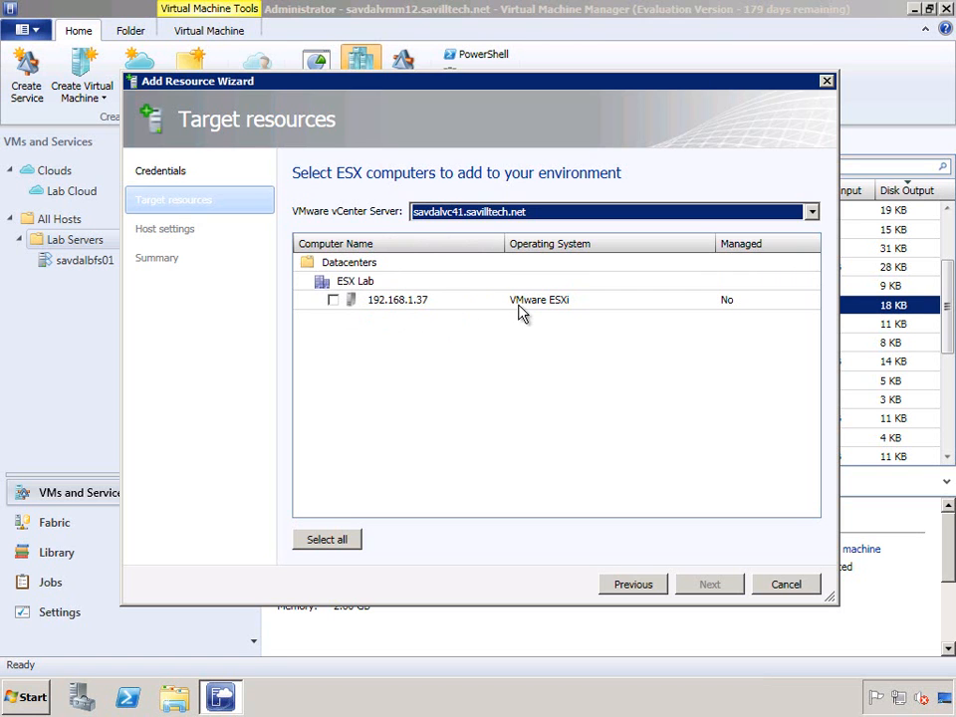
Select host 192.168.1.37, keep location Lab Servers and finish the Add Resource wizard
left_click(335, 299)
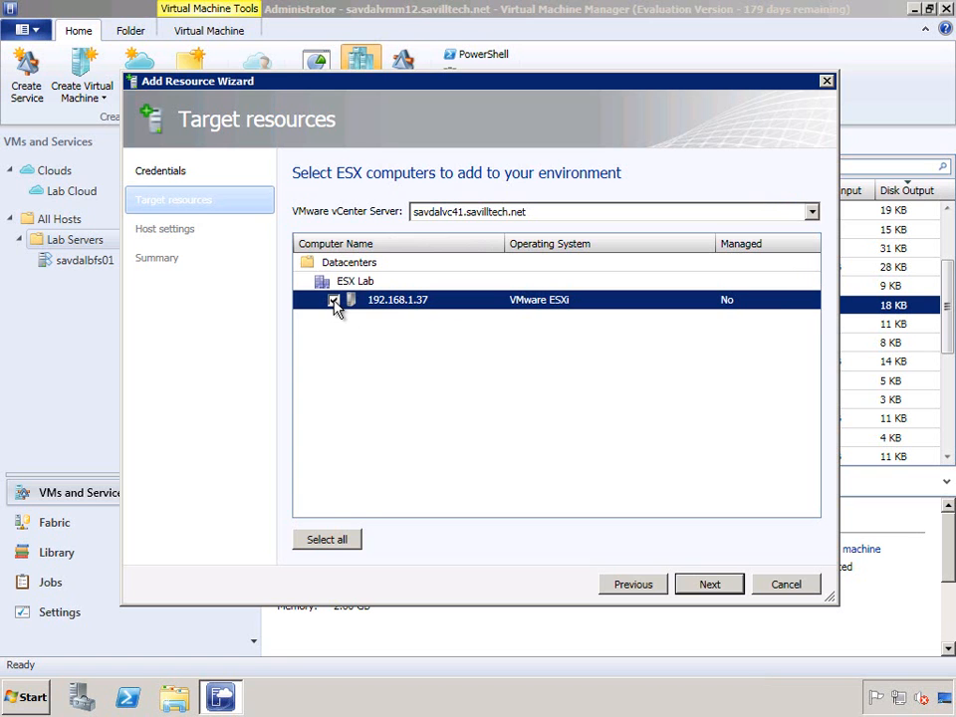
left_click(335, 298)
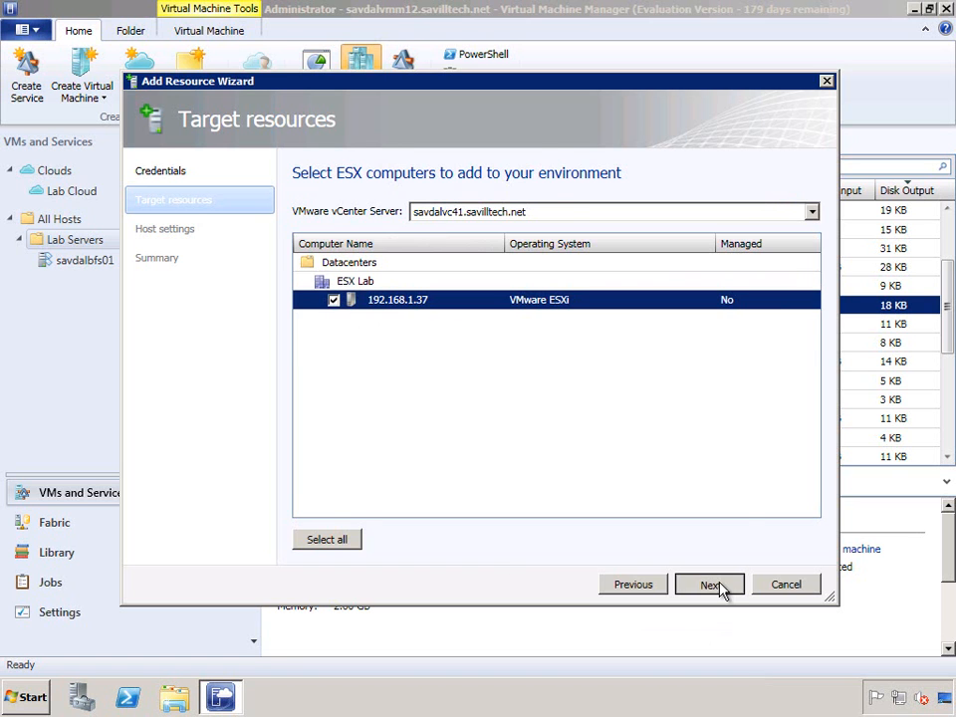
left_click(709, 585)
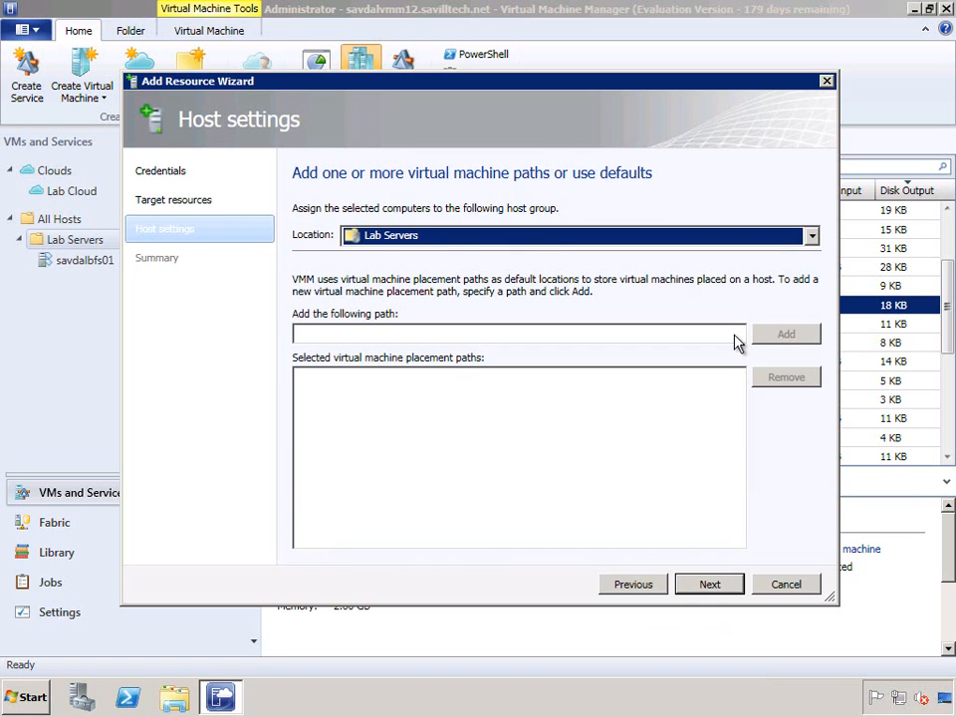
mouse_move(709, 609)
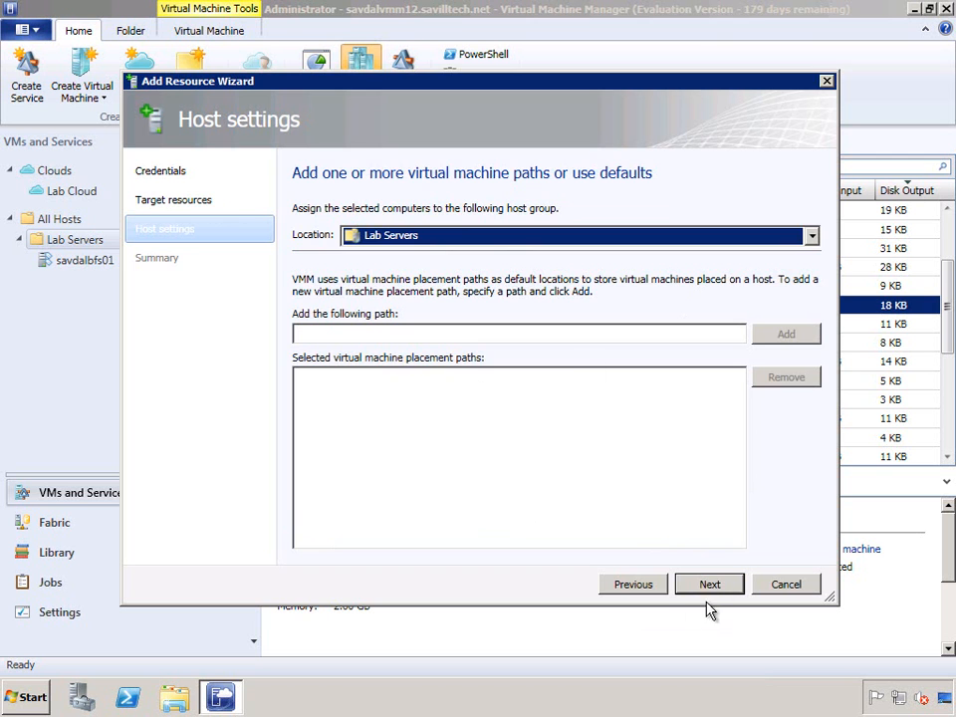
left_click(709, 583)
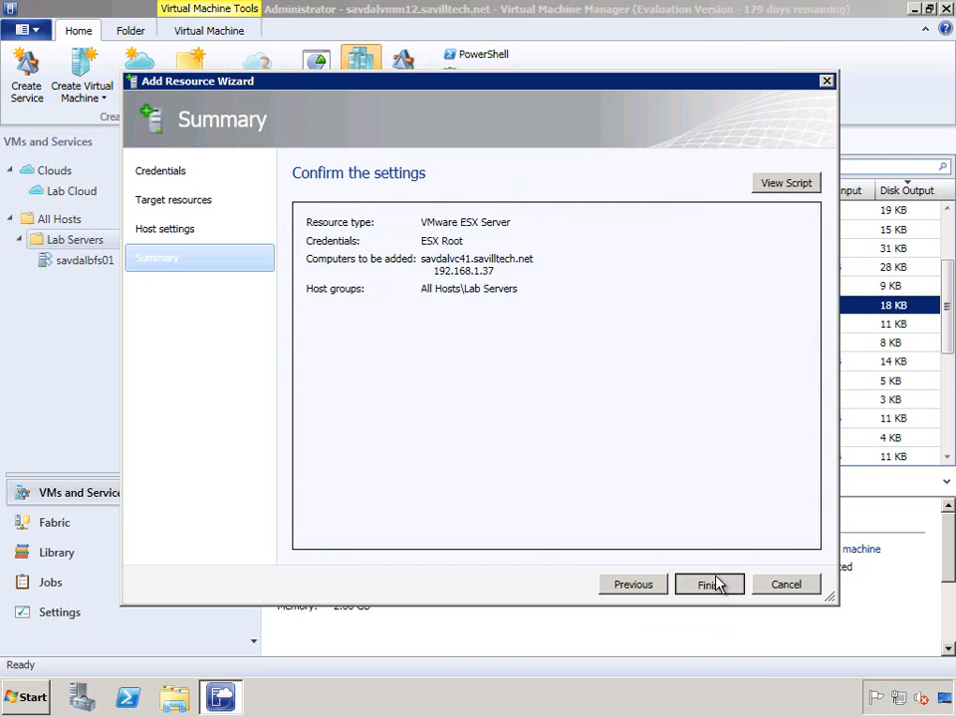
left_click(709, 583)
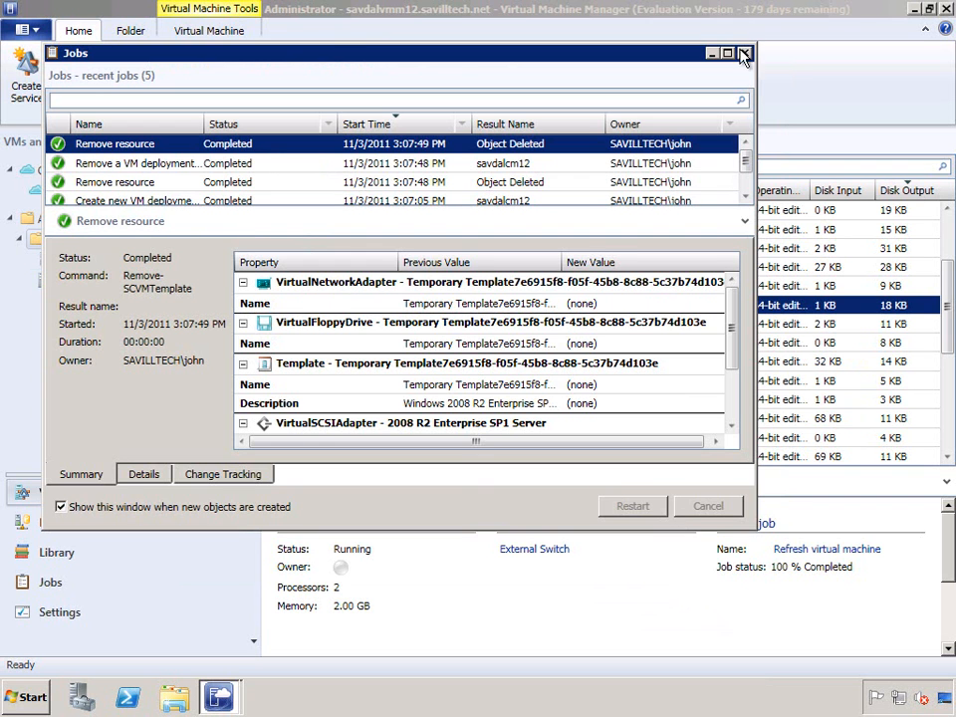
Check in the Jobs workspace that the Add ESX host job completed
left_click(744, 52)
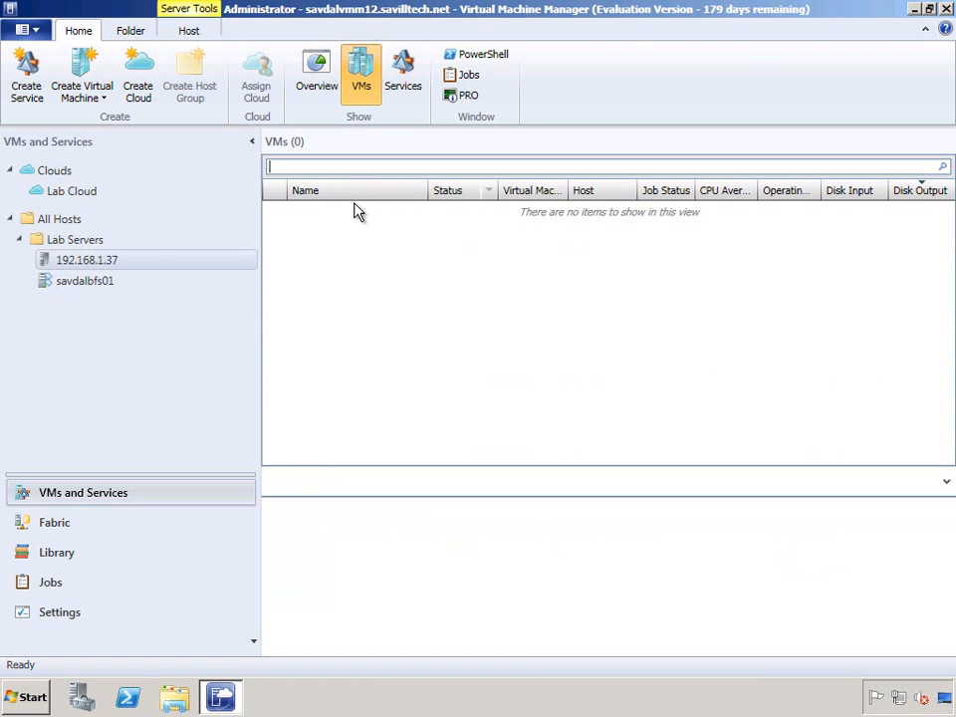
mouse_move(346, 402)
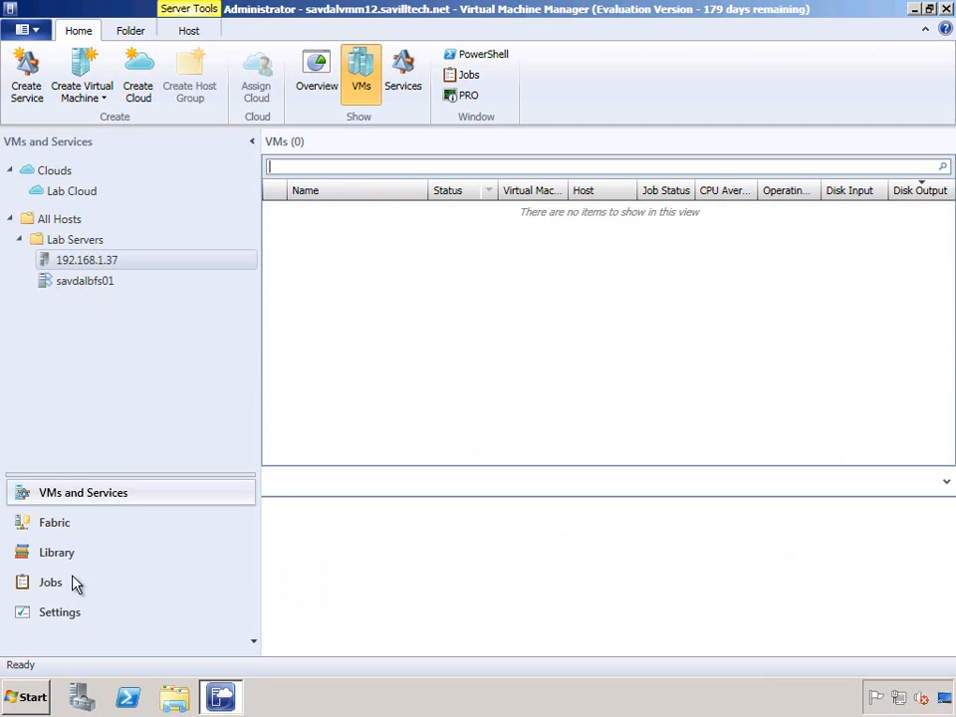
left_click(49, 581)
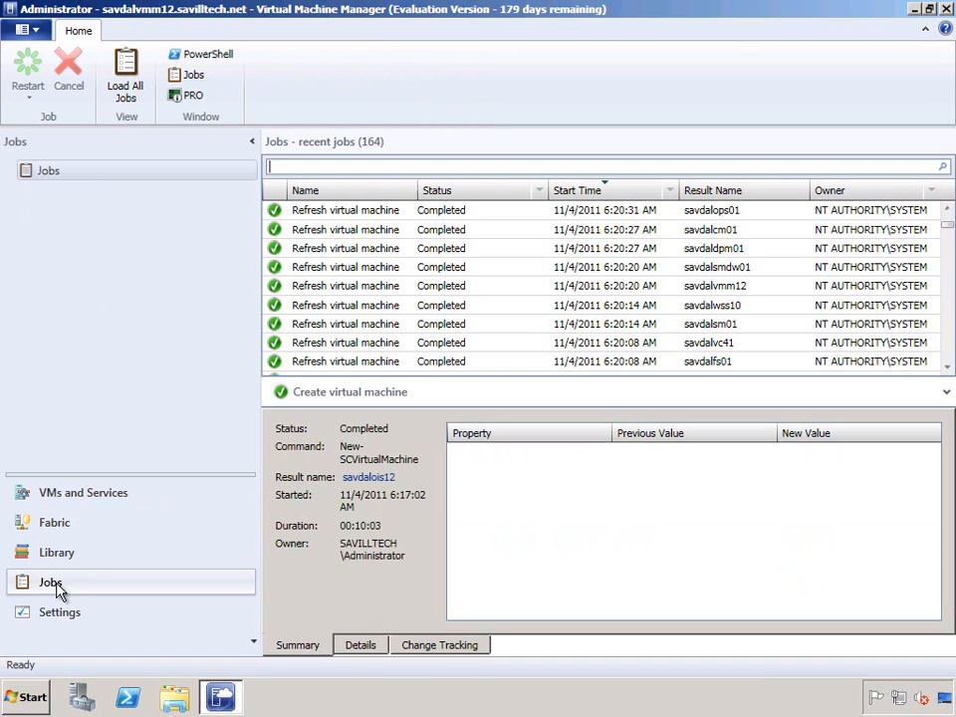
scroll("up", 3)
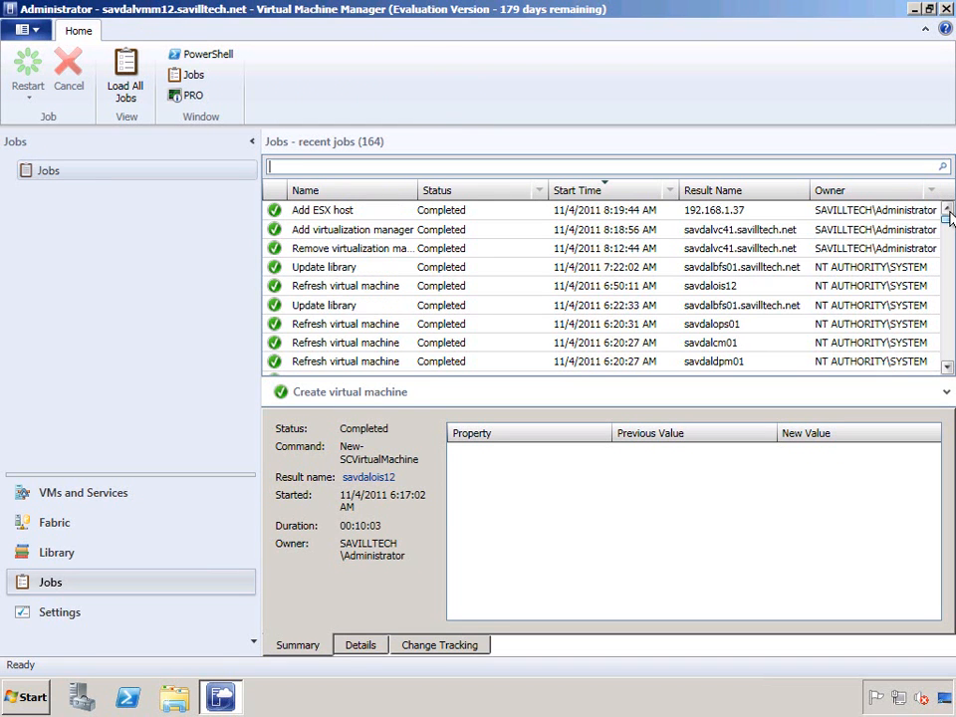
left_click(323, 211)
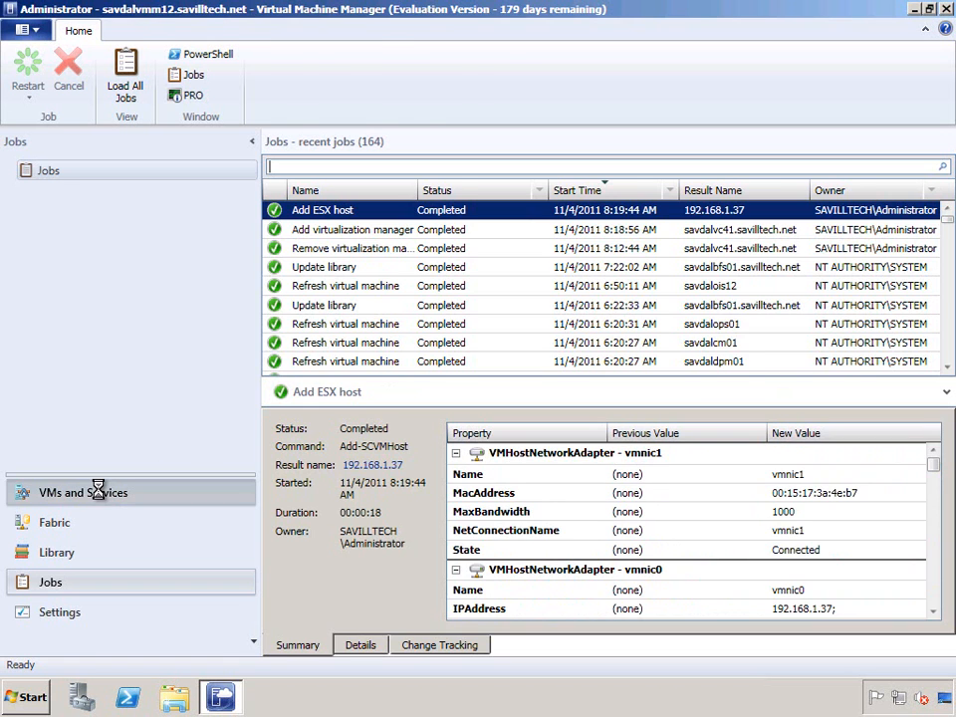
View host 192.168.1.37 under Lab Servers with its VM 2008R2Test running
left_click(82, 492)
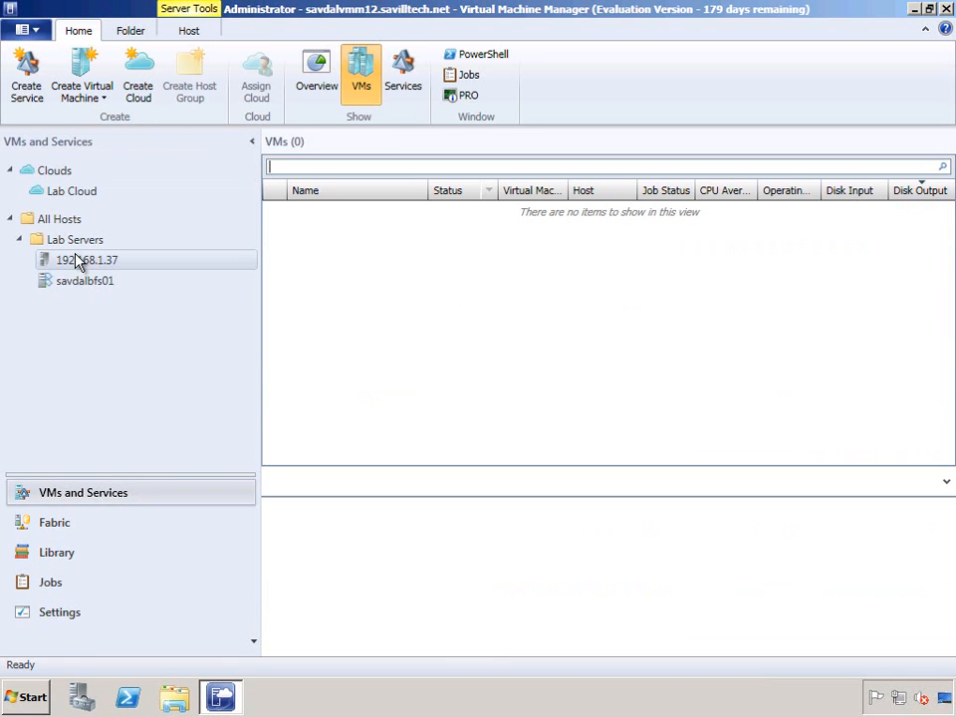
right_click(88, 258)
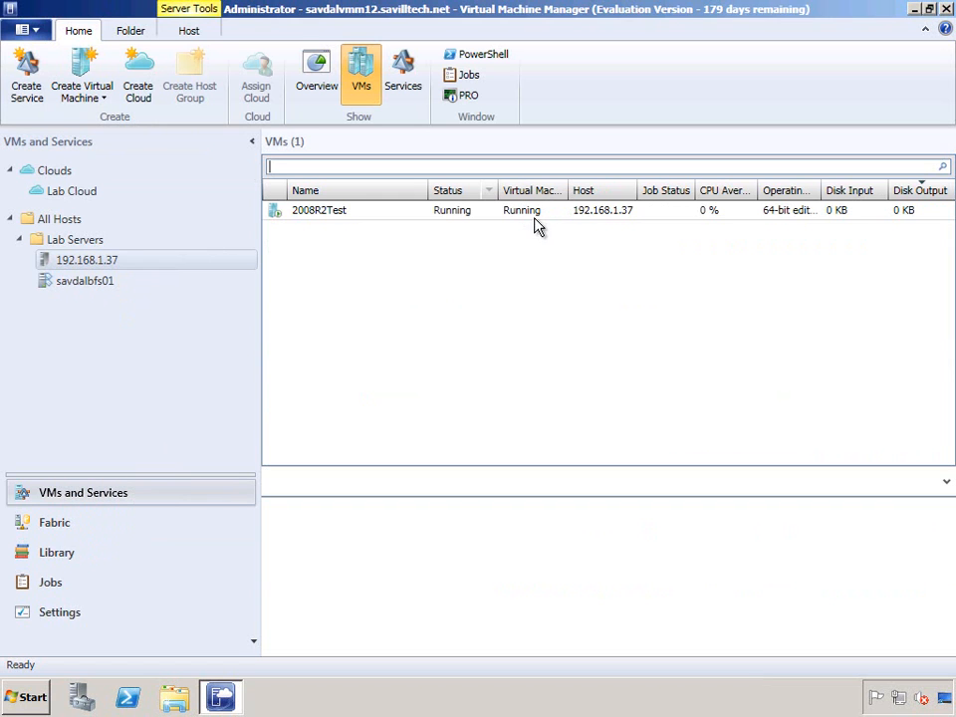
mouse_move(607, 241)
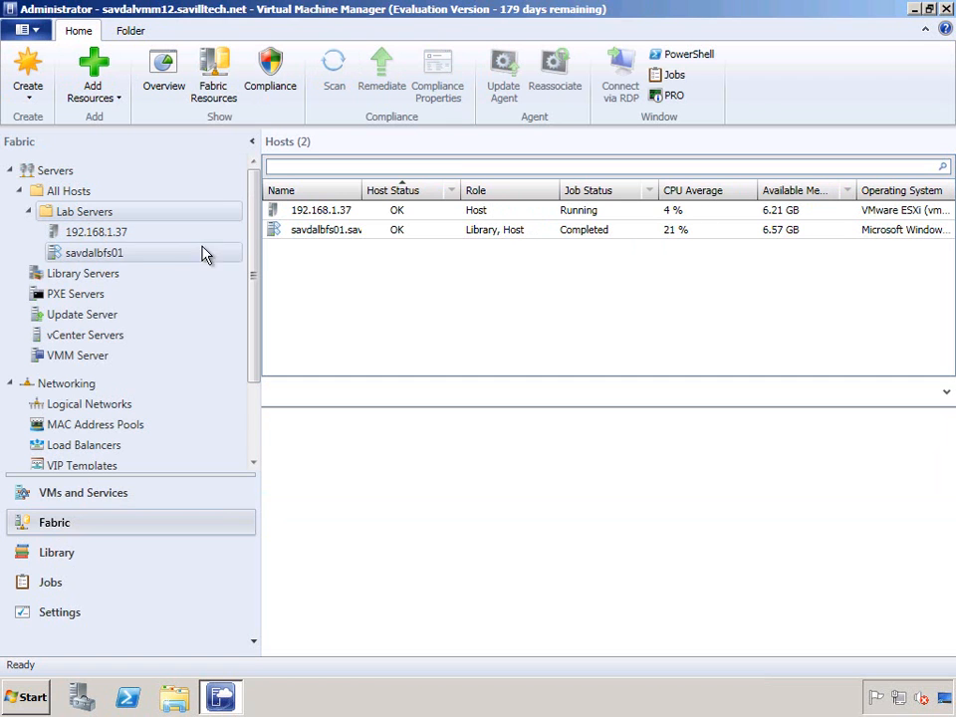
left_click(83, 492)
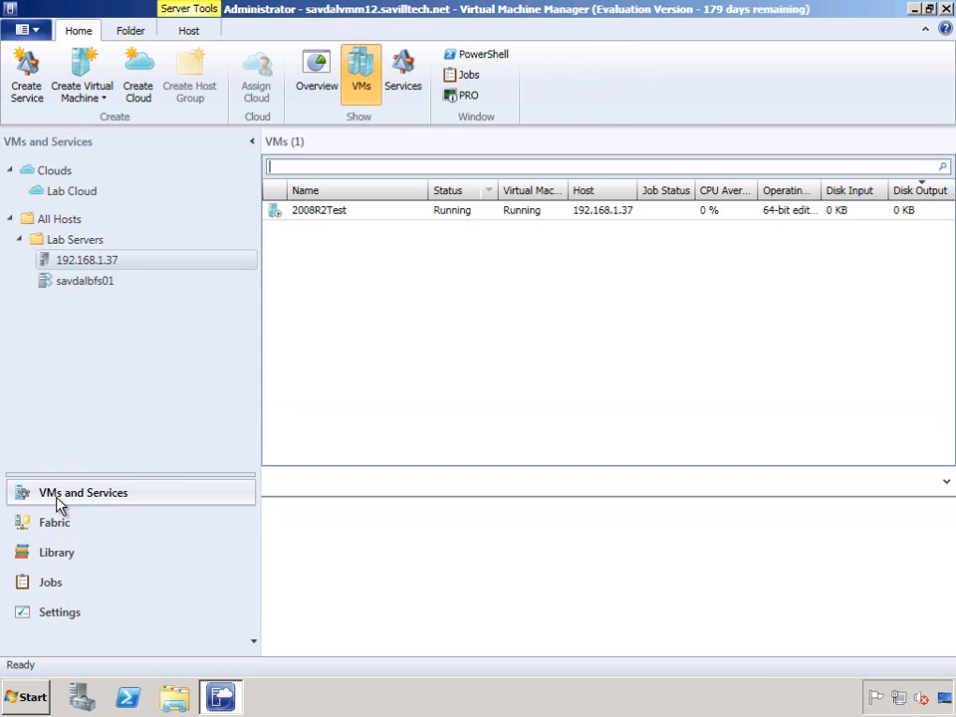
mouse_move(68, 526)
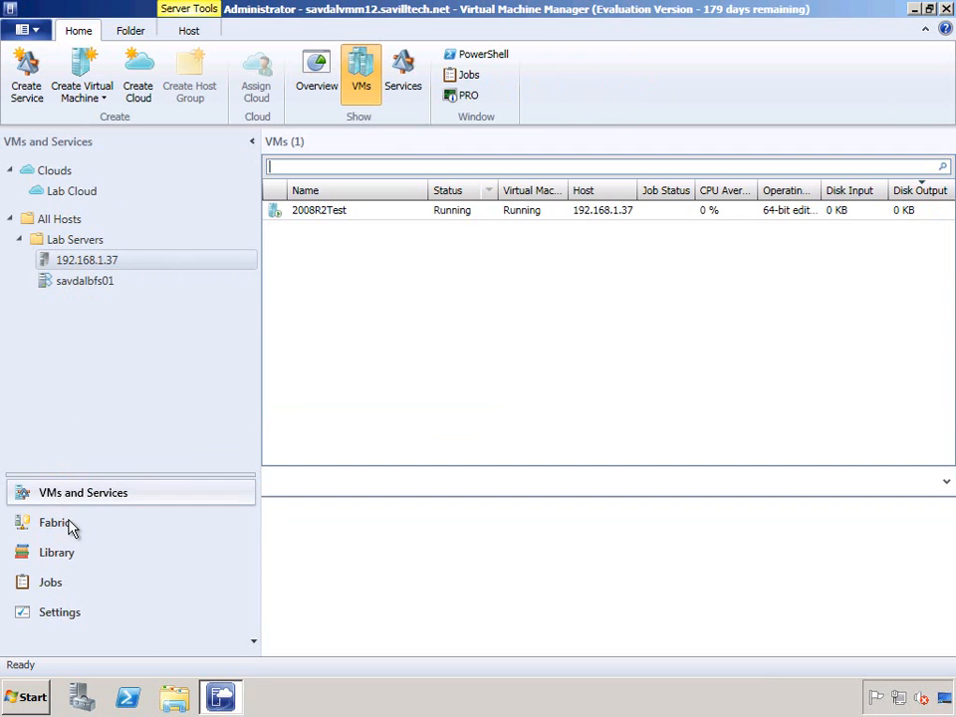
Review the overview of host 192.168.1.37, then return to the Fabric vCenter servers list
left_click(314, 70)
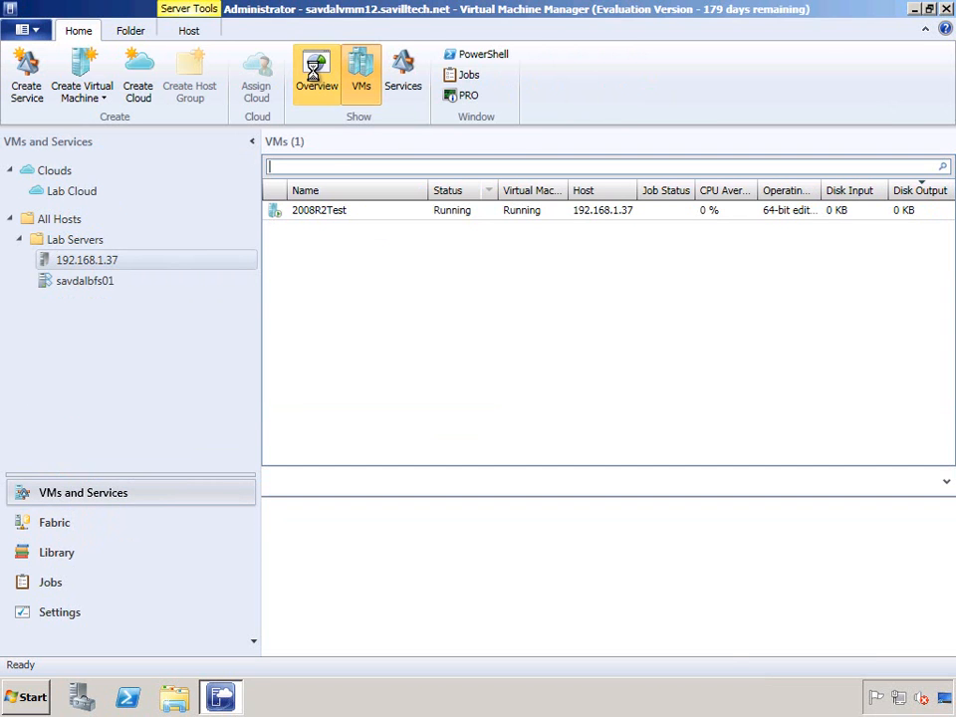
left_click(316, 76)
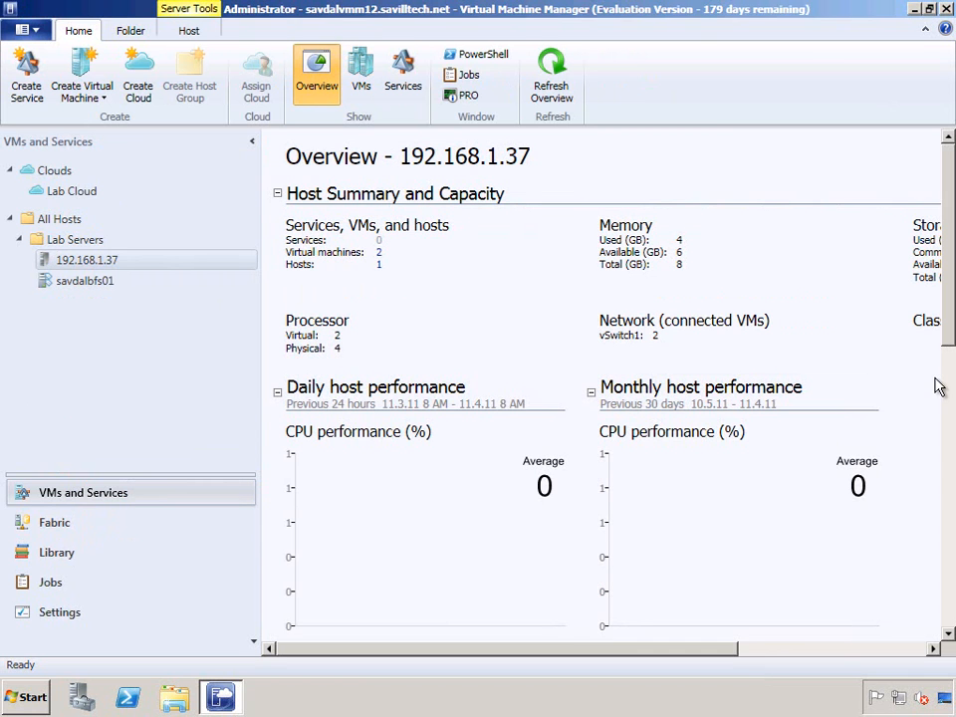
mouse_move(948, 485)
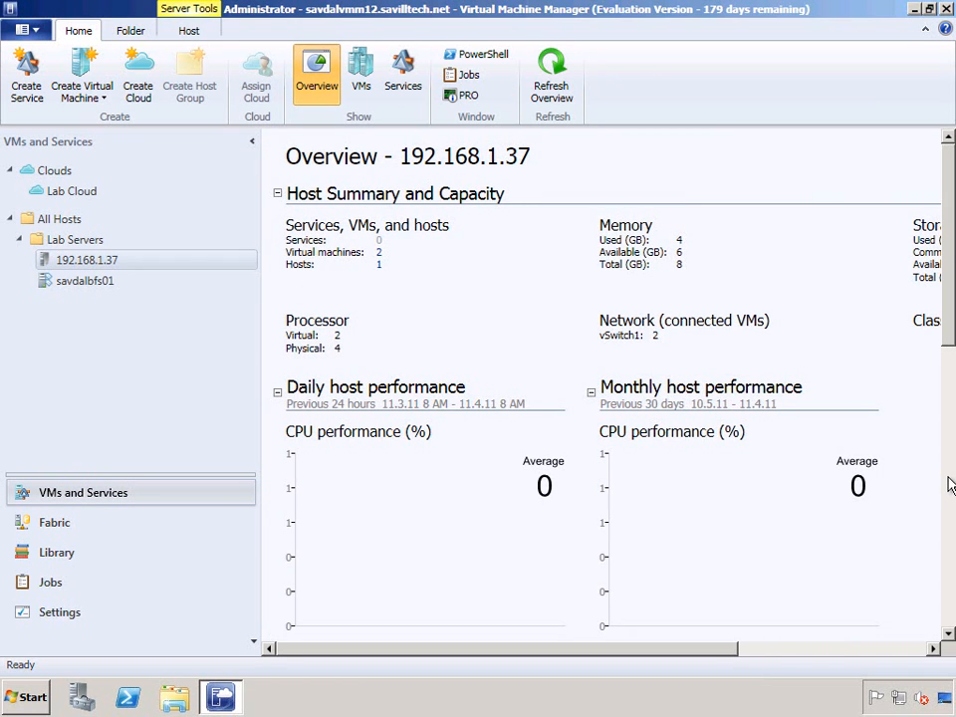
scroll("down", 3)
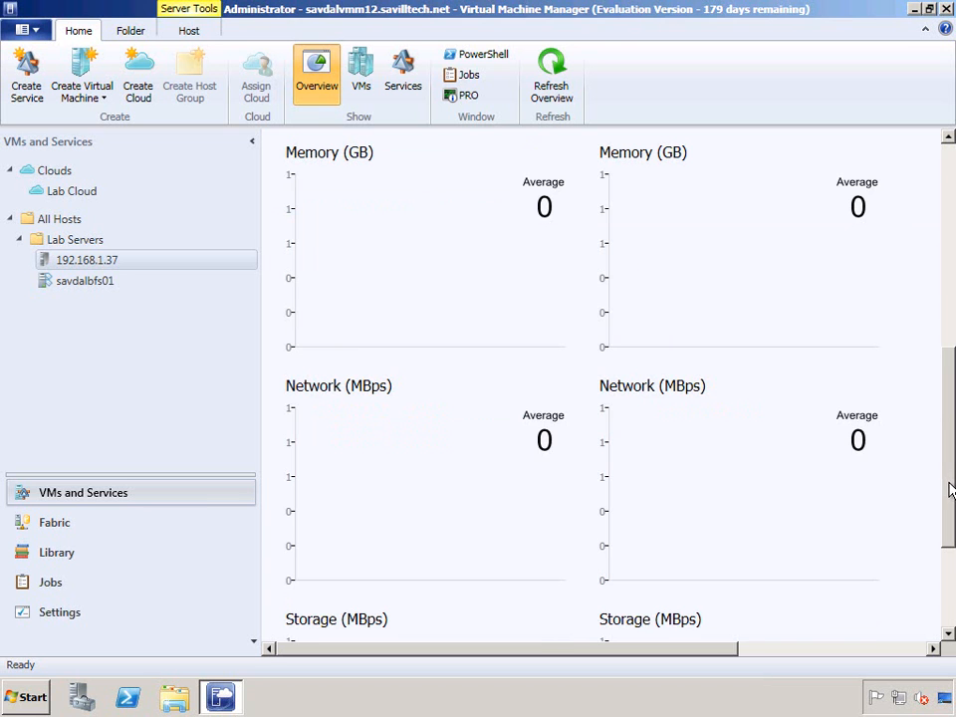
scroll("up", 3)
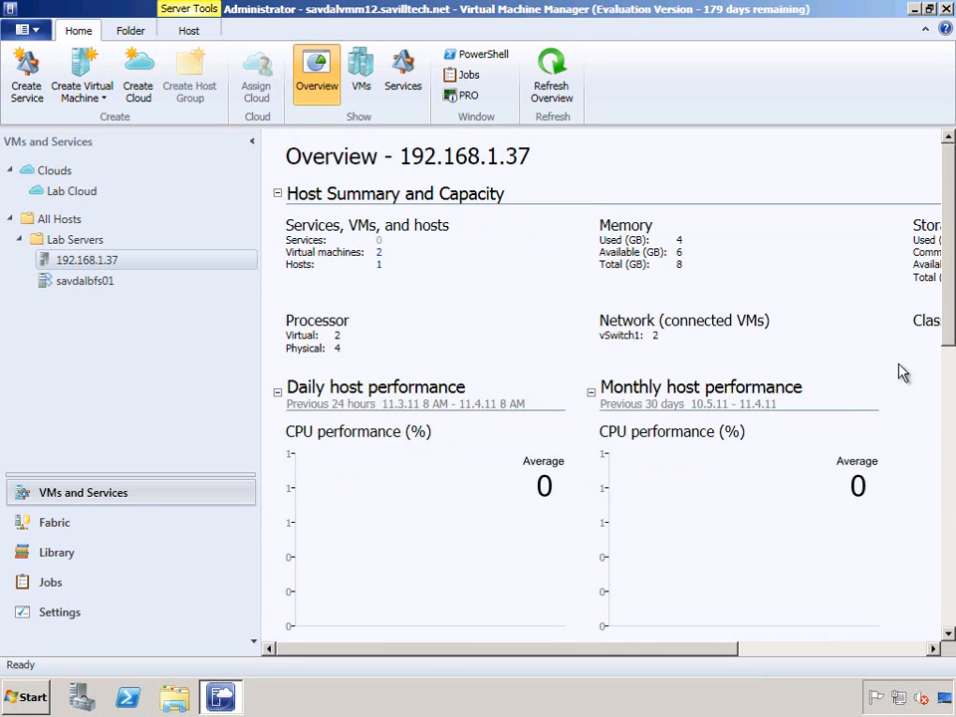
mouse_move(723, 616)
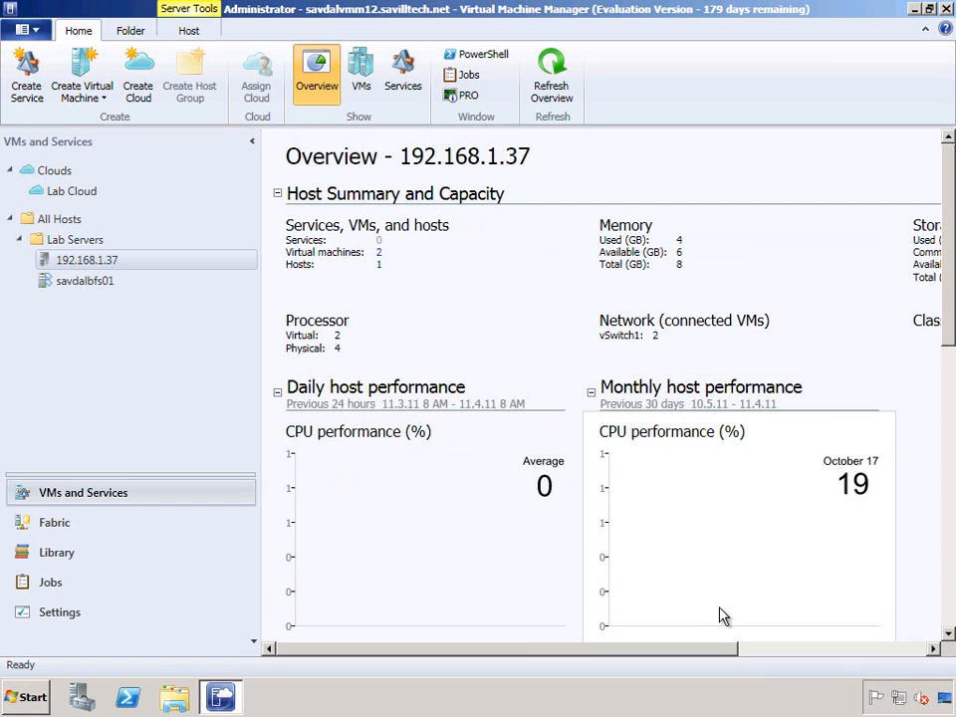
left_click(317, 69)
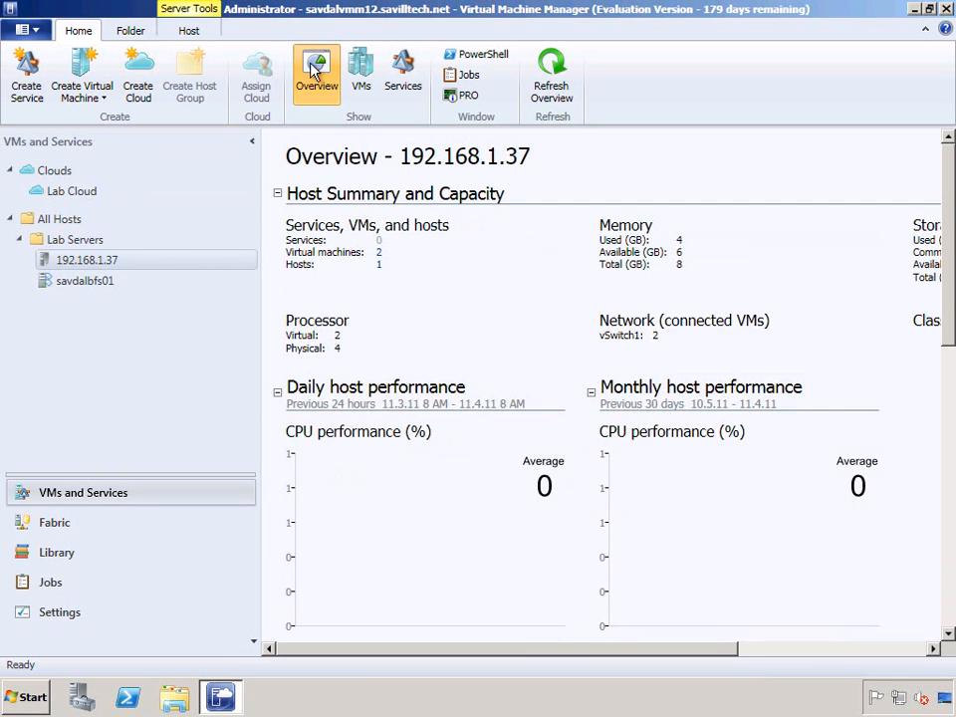
left_click(361, 70)
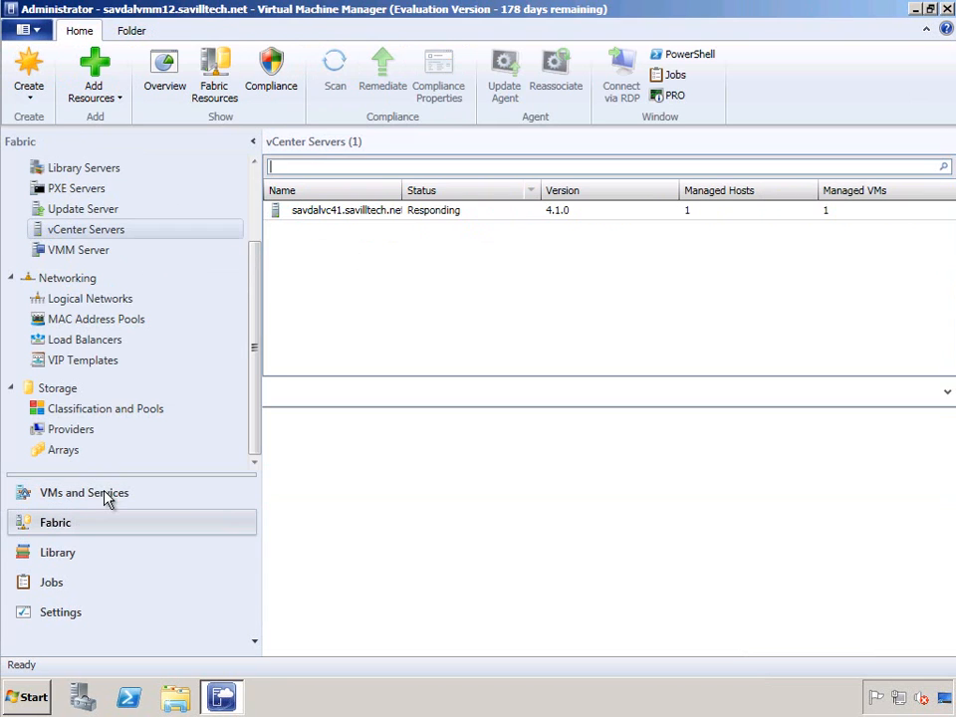
mouse_move(398, 227)
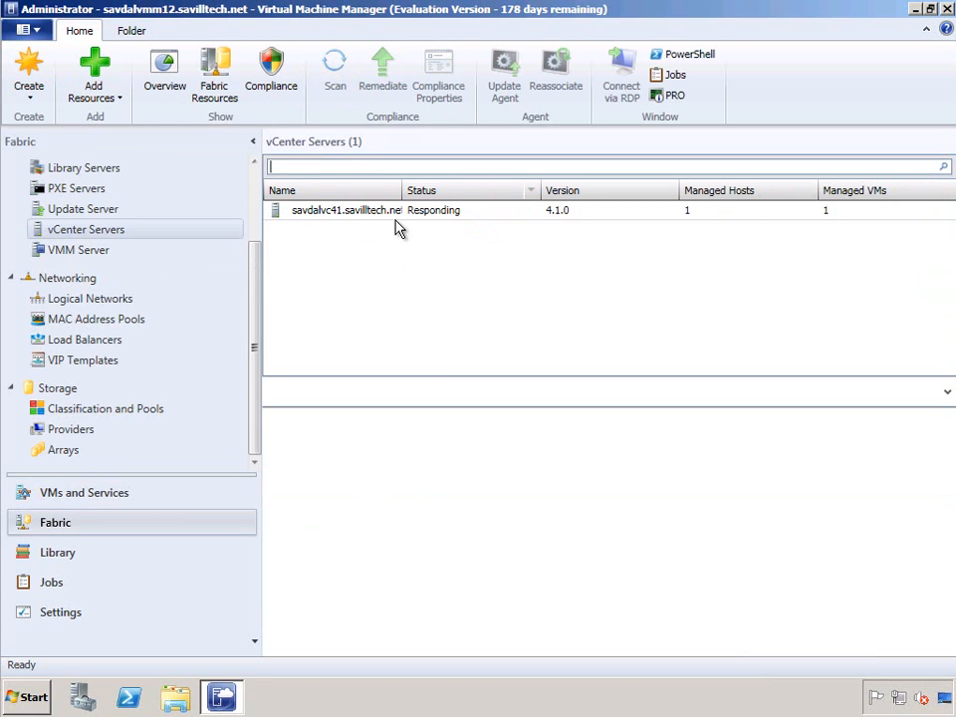
Import the 2008 R2 template from vCenter server savdalvc41 into the VMM library
right_click(346, 209)
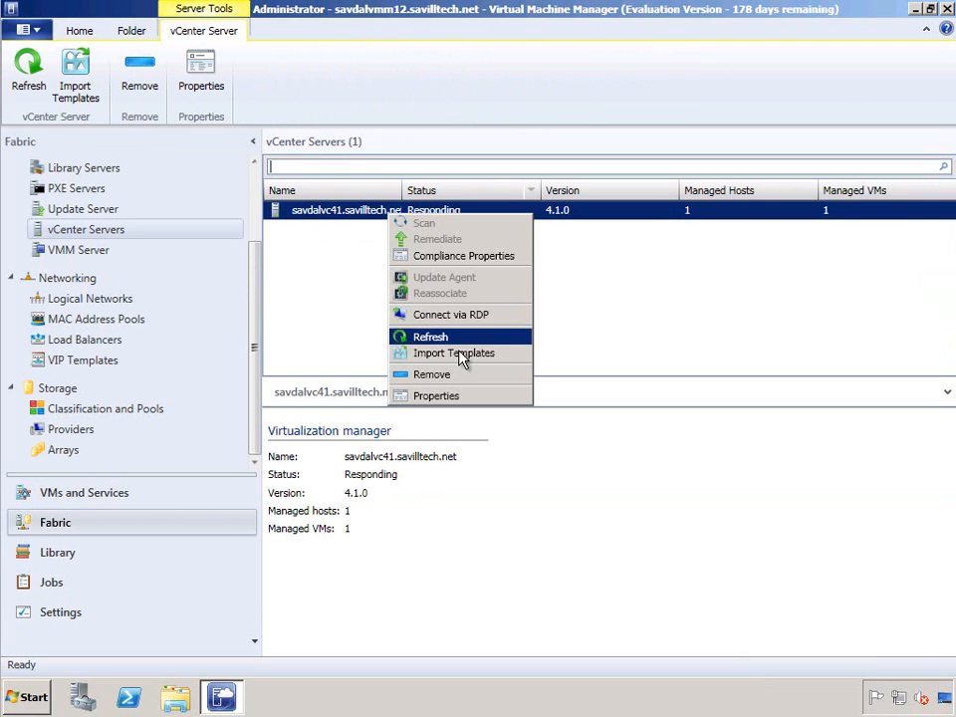
left_click(430, 334)
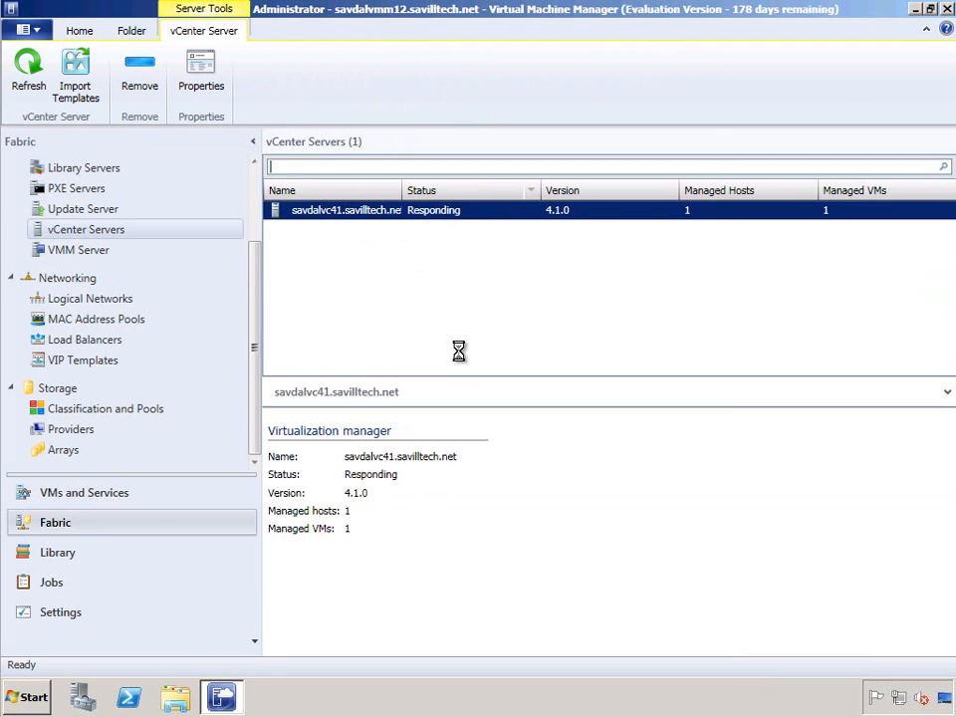
left_click(76, 75)
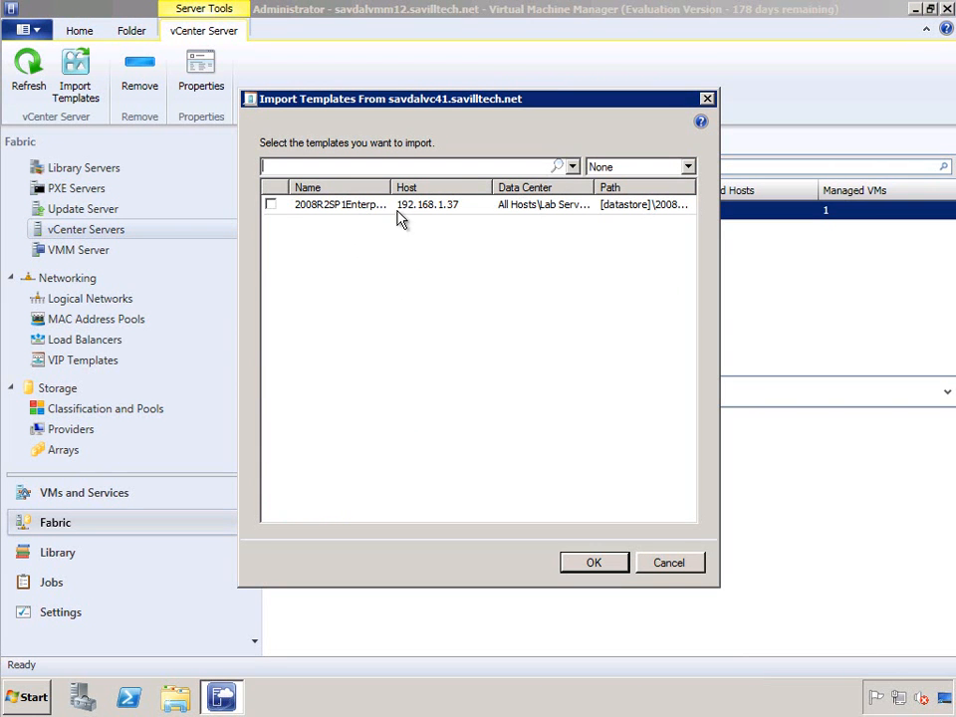
left_click(271, 203)
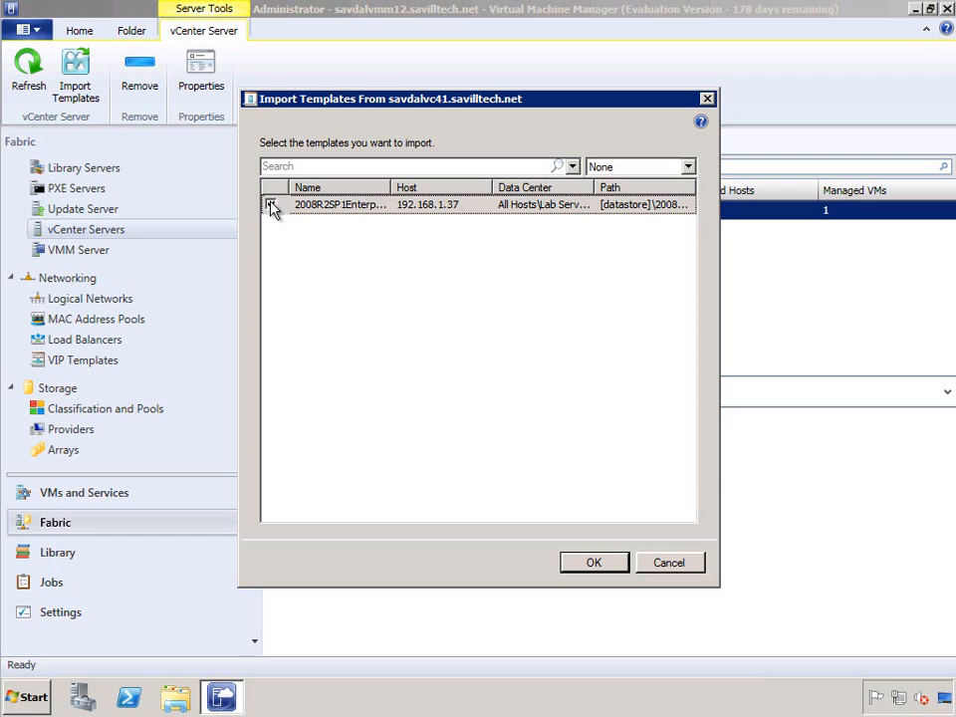
left_click(271, 203)
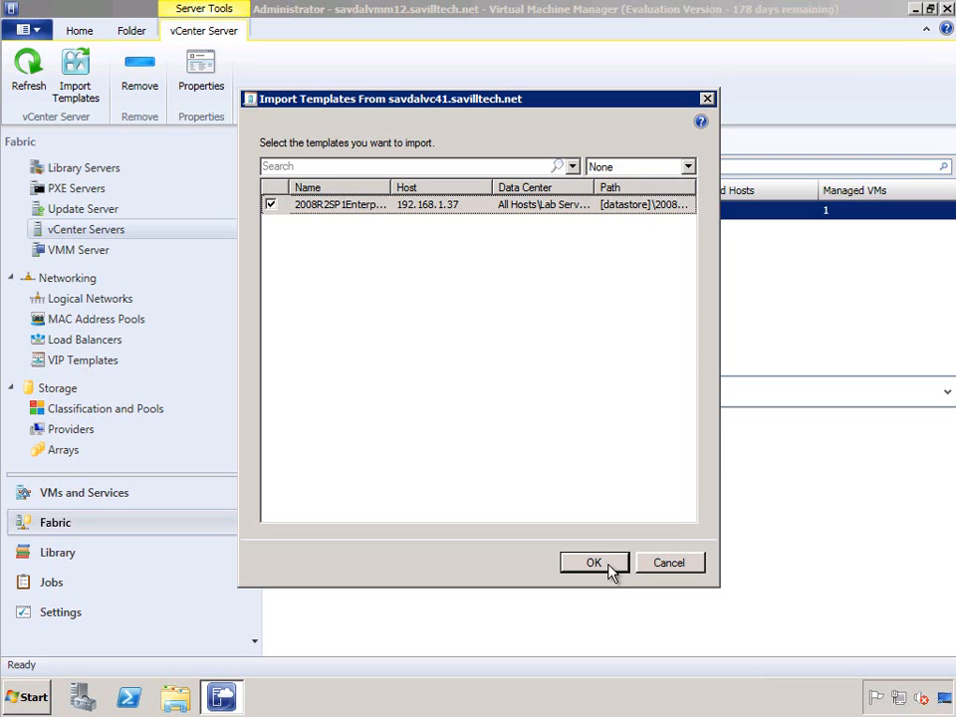
left_click(594, 561)
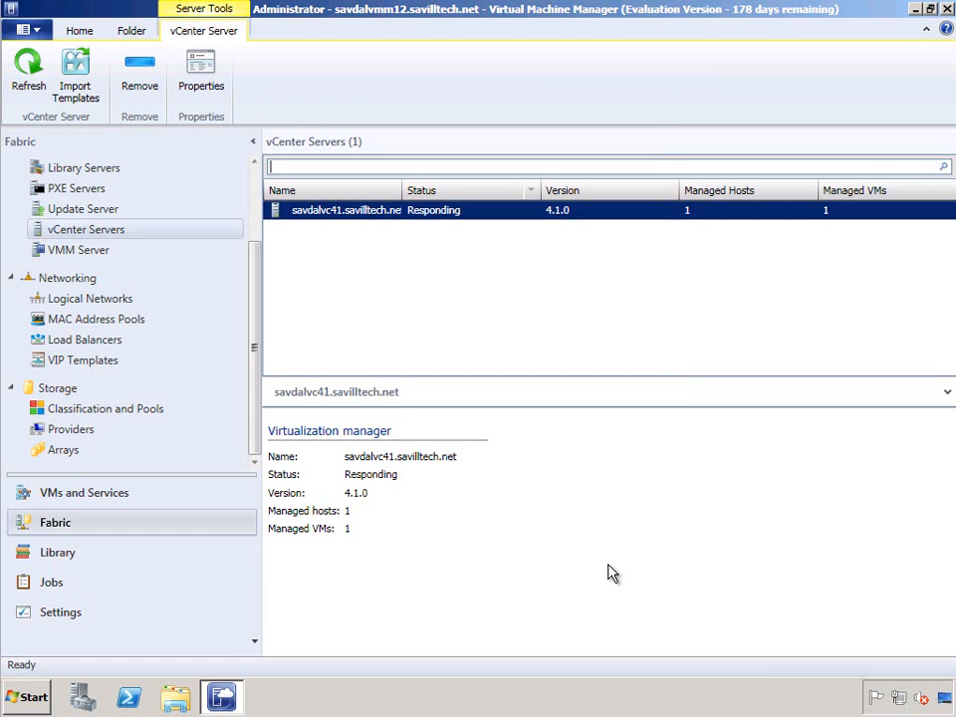
mouse_move(109, 561)
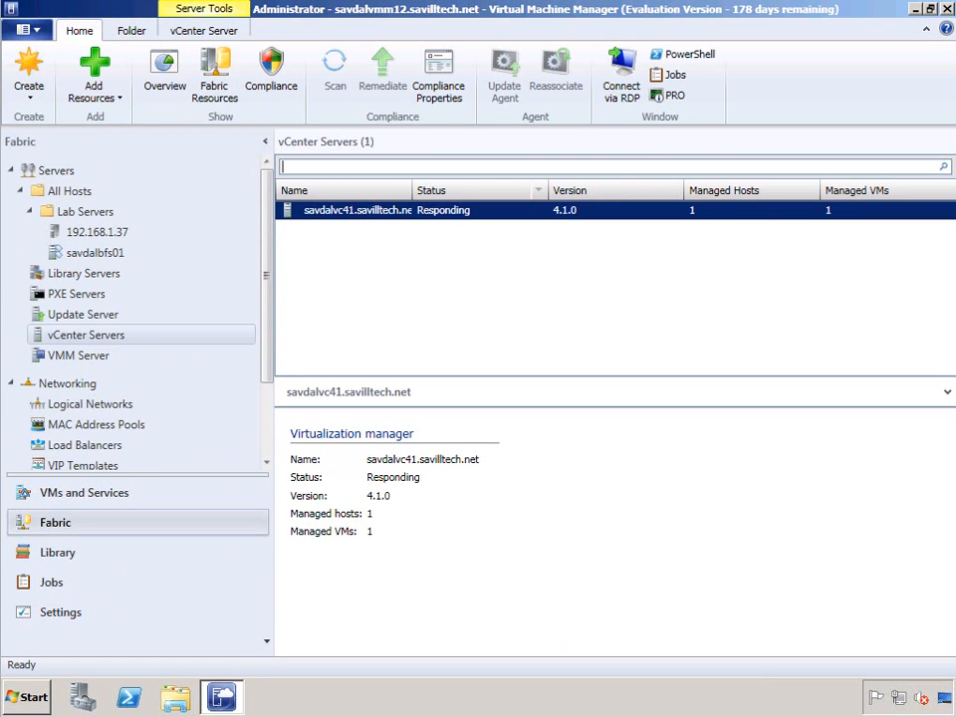
mouse_move(56, 554)
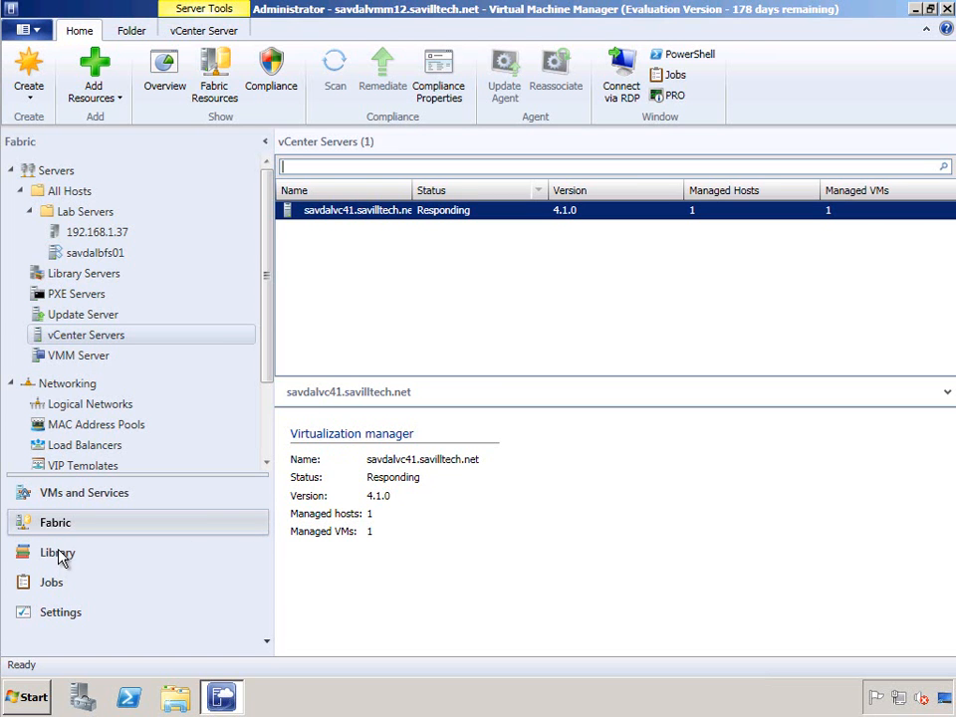
View the 2008R2SP1Enterprise template's hardware configuration with its 40 GB dynamic VMDK disk
left_click(55, 552)
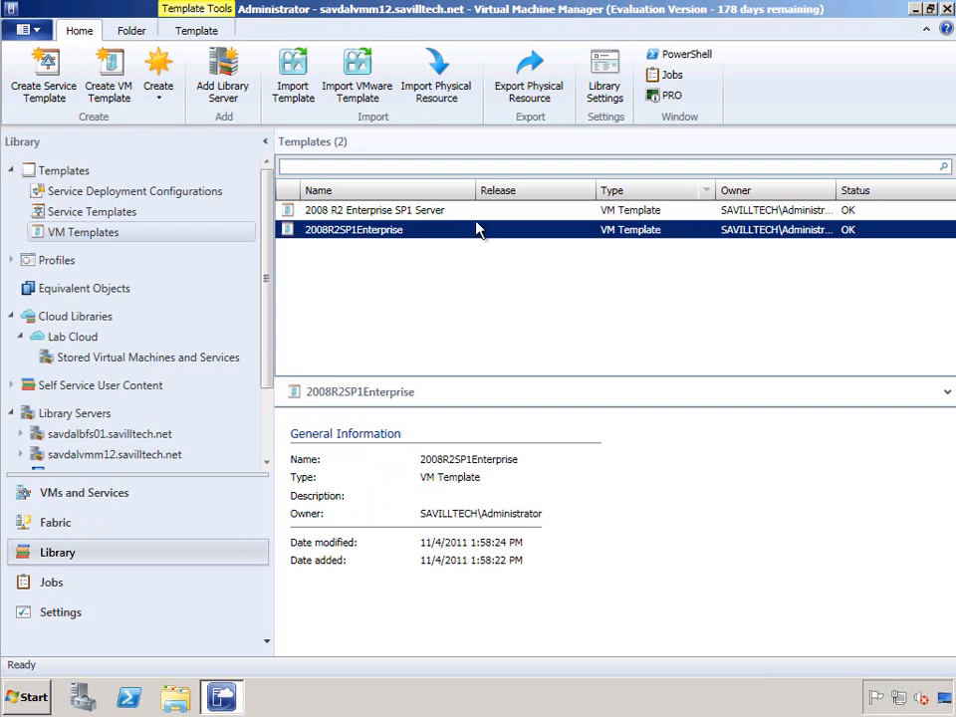
left_click(195, 30)
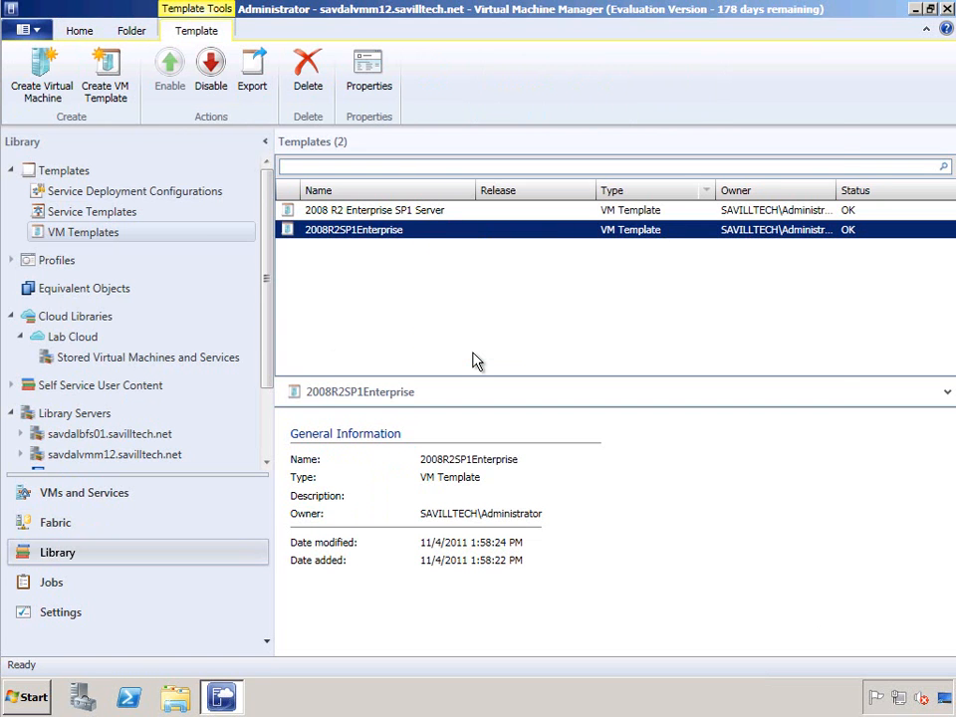
left_click(366, 76)
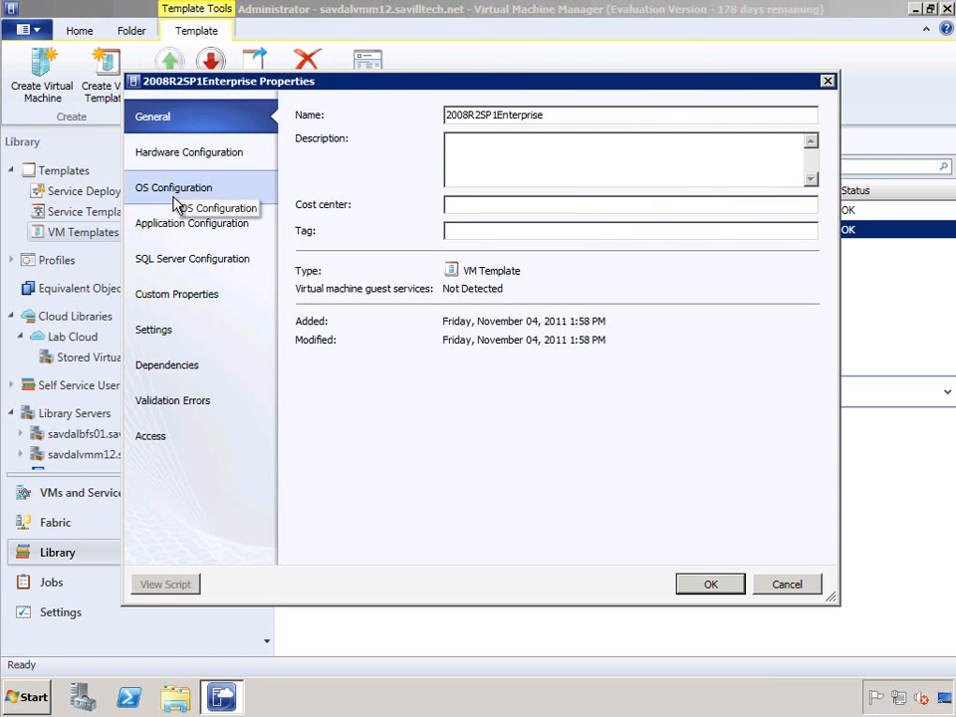
left_click(174, 187)
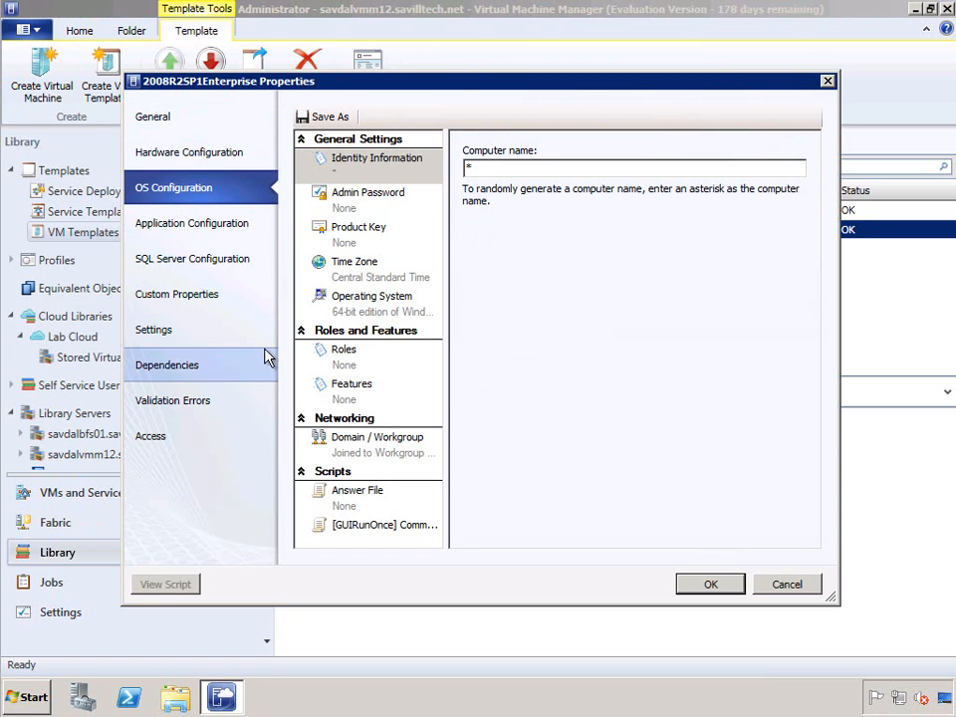
mouse_move(187, 151)
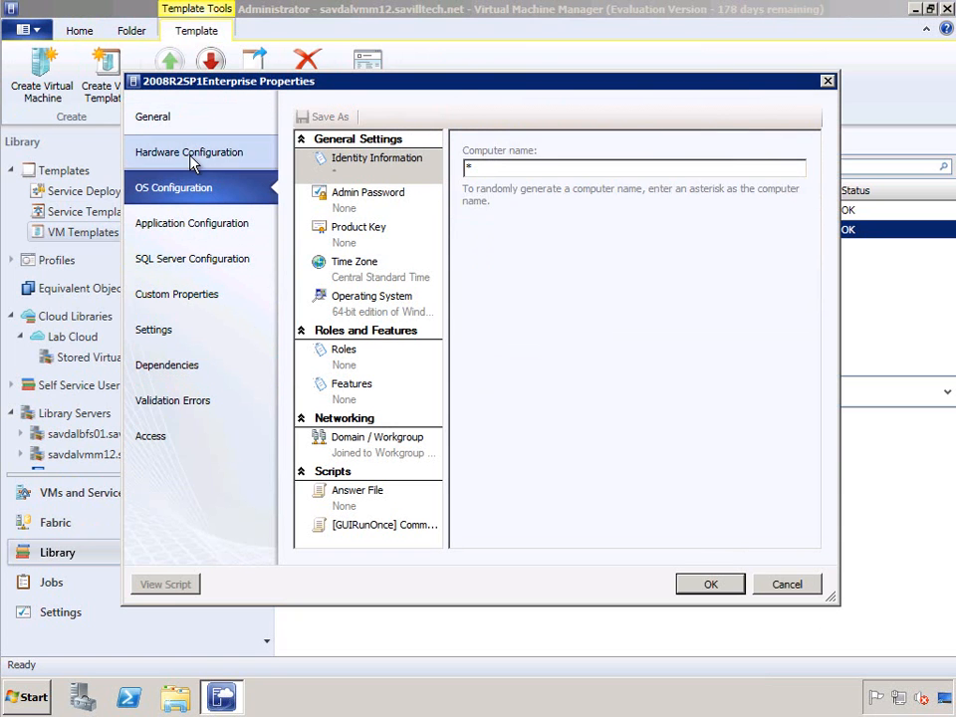
left_click(187, 152)
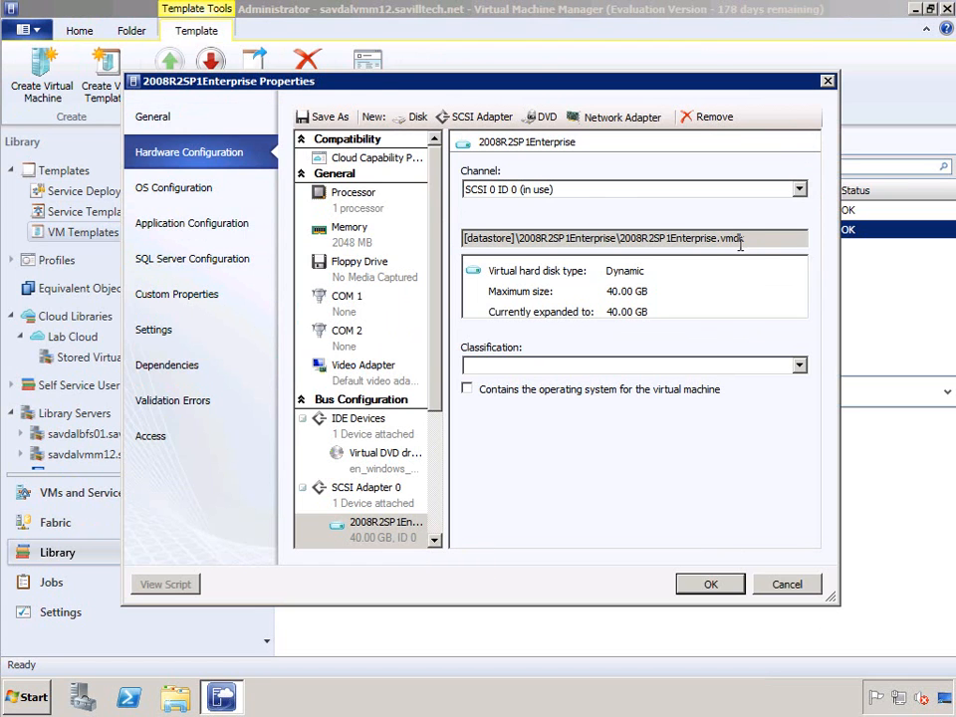
mouse_move(388, 589)
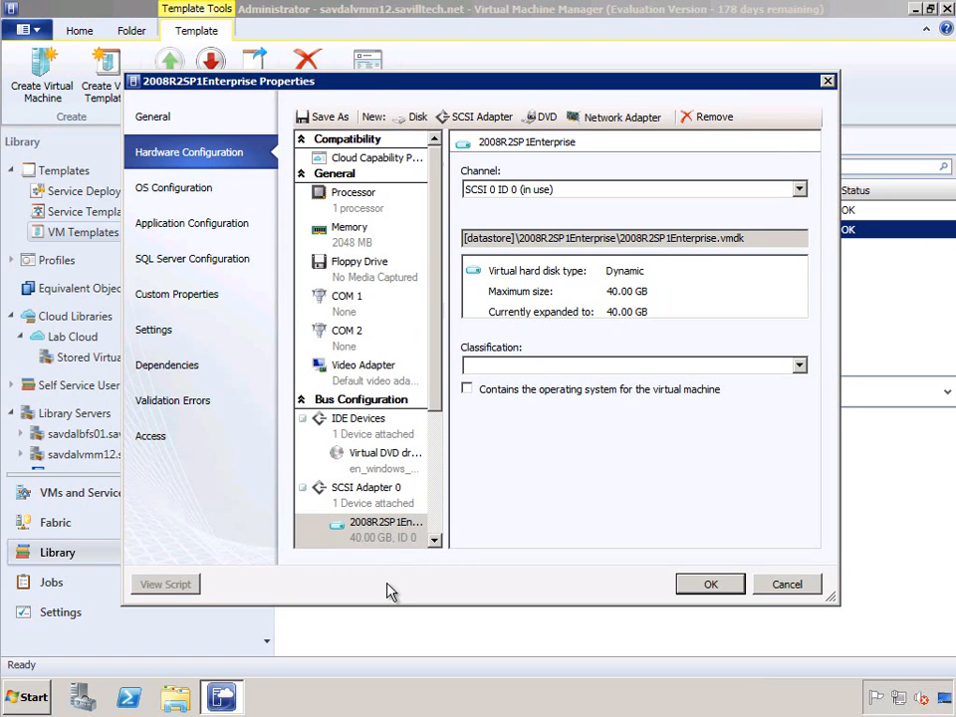
mouse_move(382, 533)
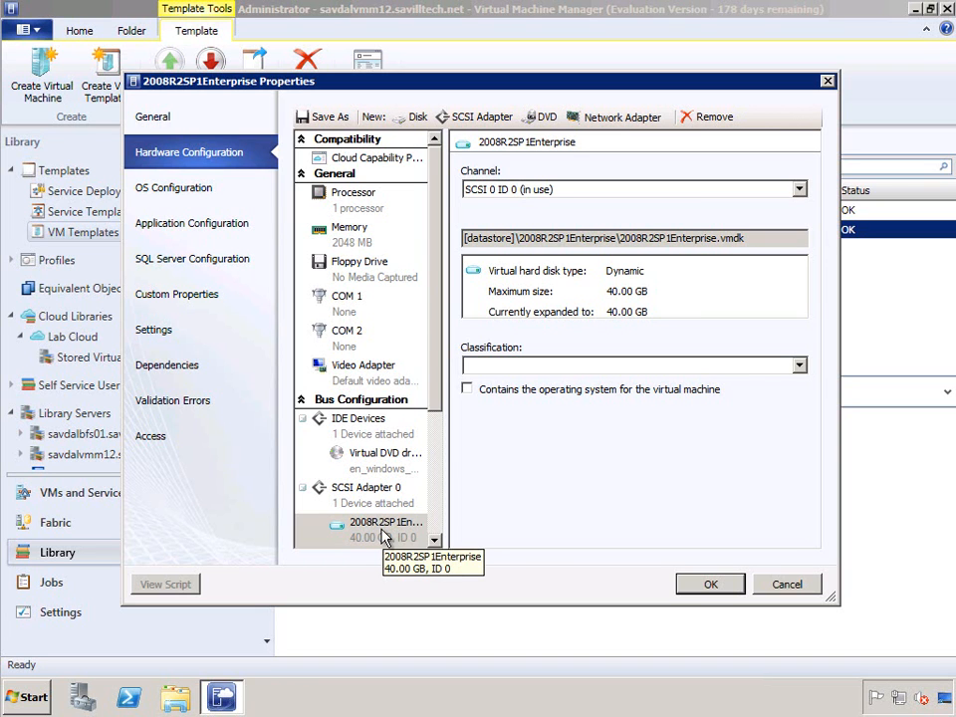
mouse_move(387, 533)
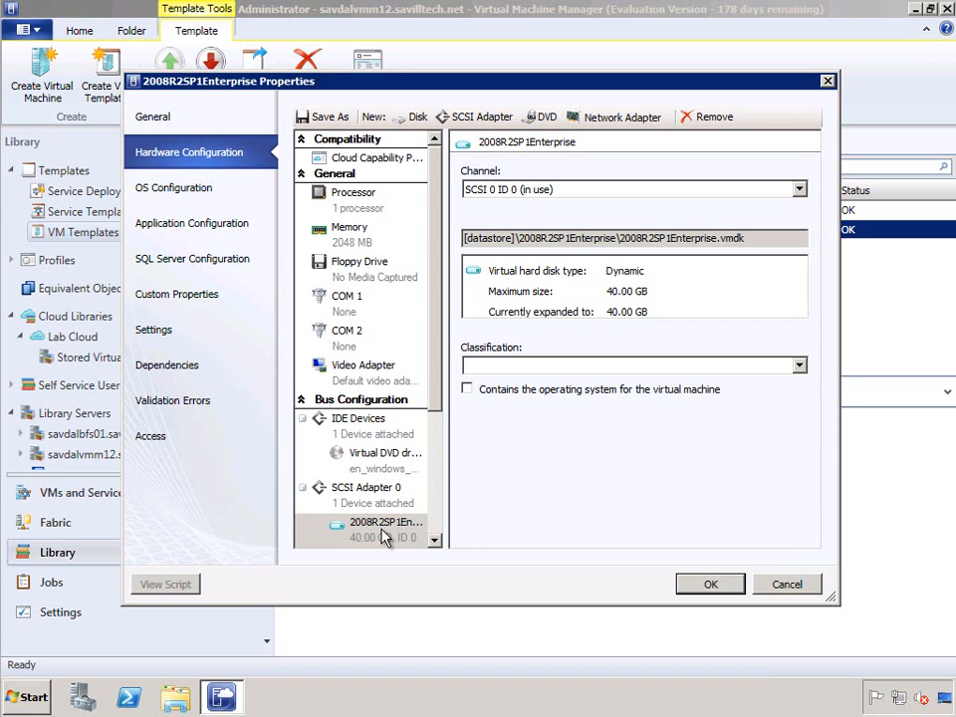